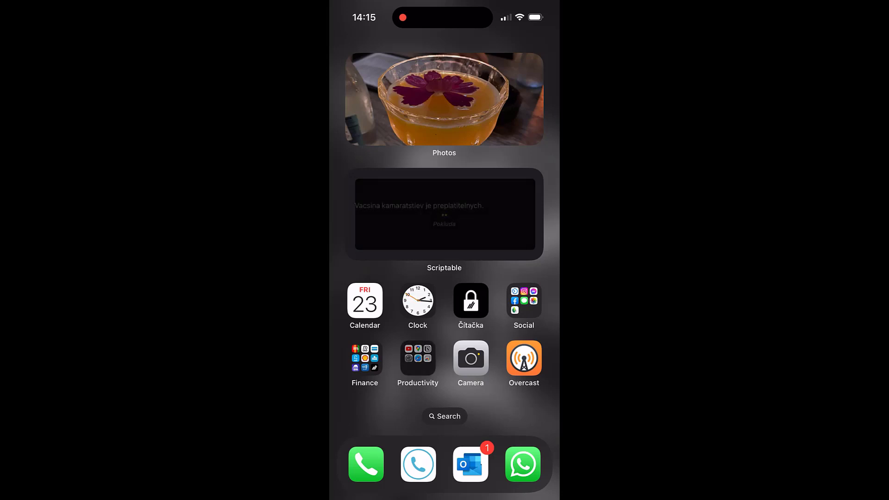
In iOS Settings, show the Showtacle Wi-Fi details down to the IPv4 section with address 192.168.1.156
left_click(417, 357)
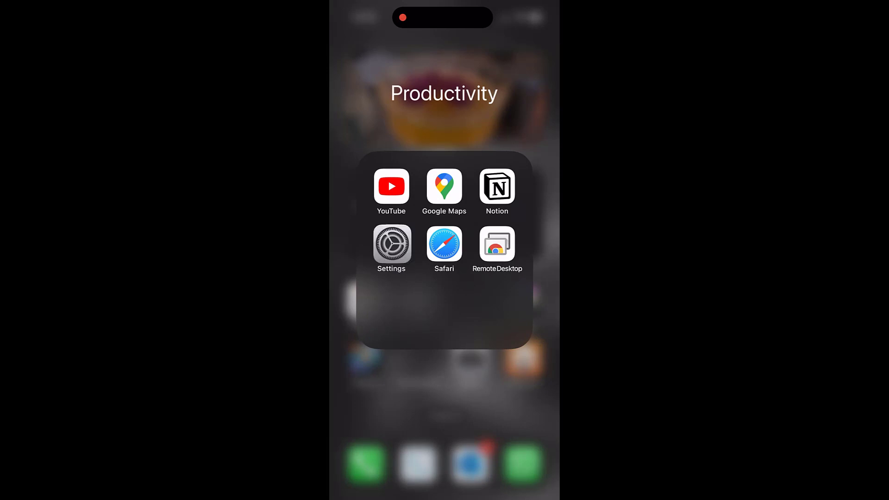
left_click(391, 246)
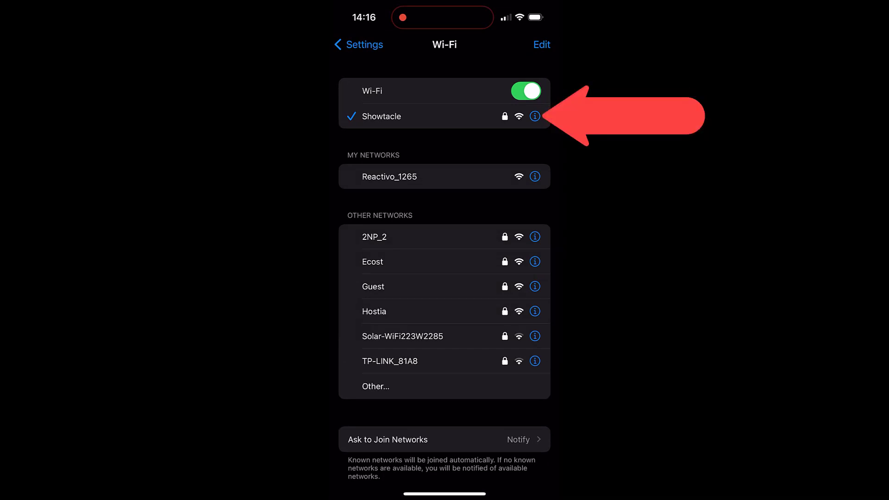
left_click(535, 117)
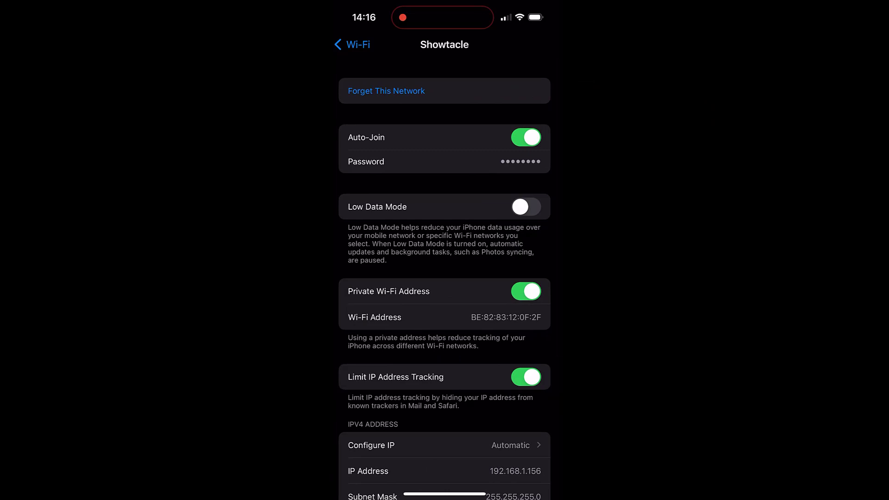
scroll("down", 3)
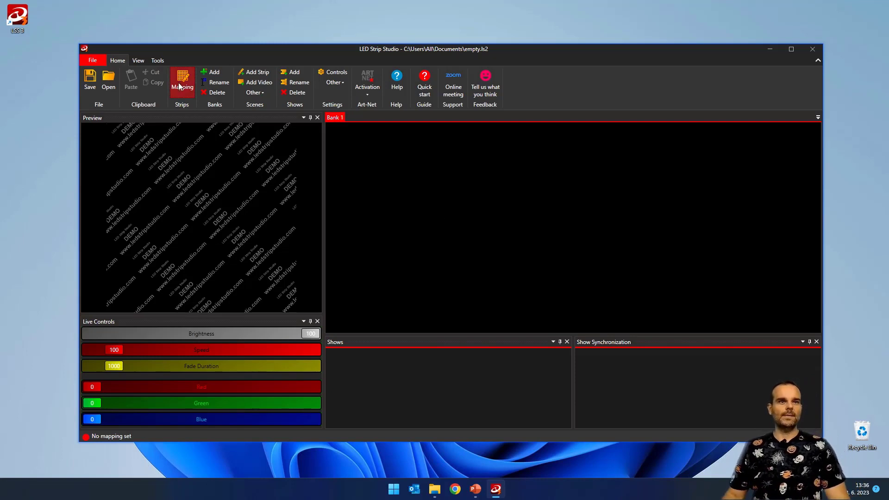
From Strip Settings, run an Art-Net device search that finds the controller at 192.168.1.65 (Reactivo-OUT)
left_click(182, 80)
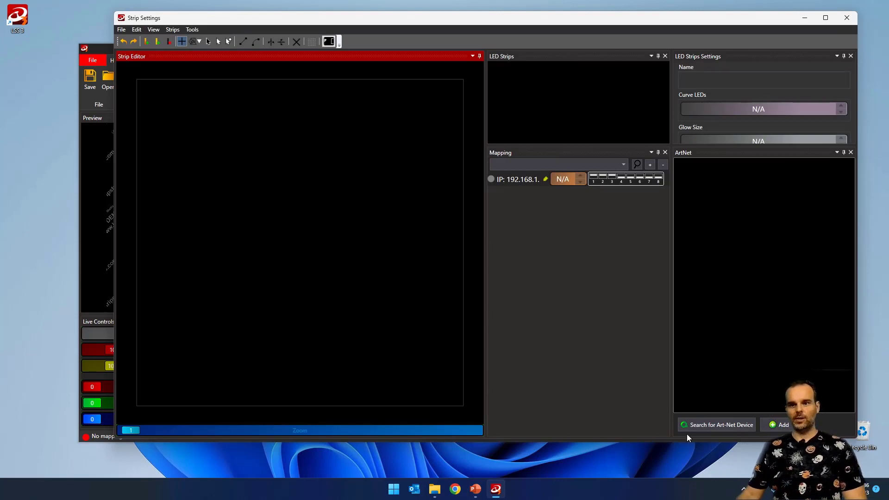
mouse_move(723, 424)
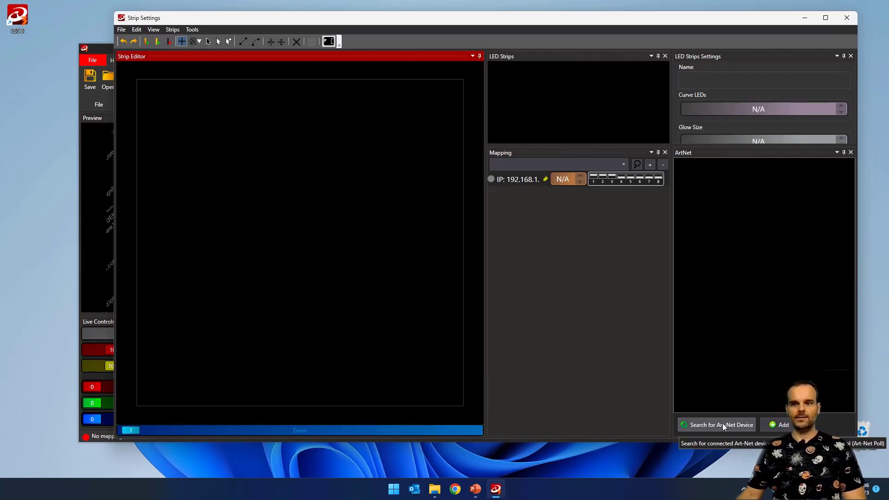
left_click(717, 424)
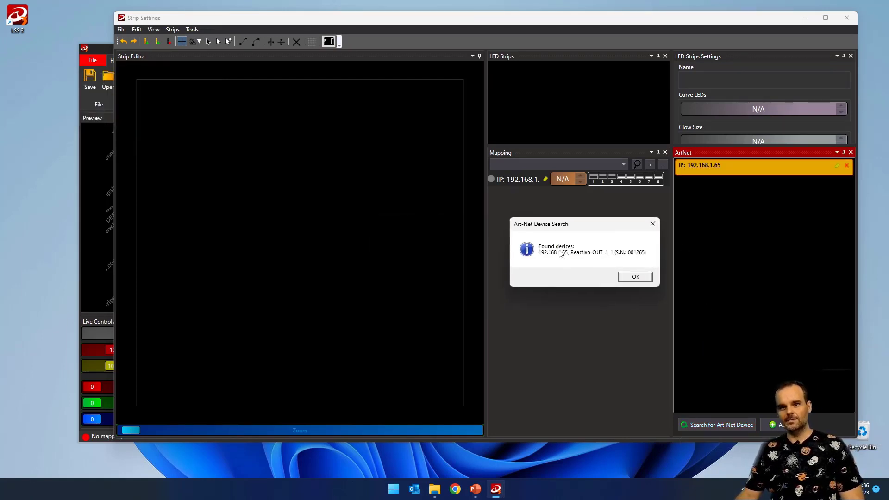
left_click(634, 276)
type("192.168.1.6")
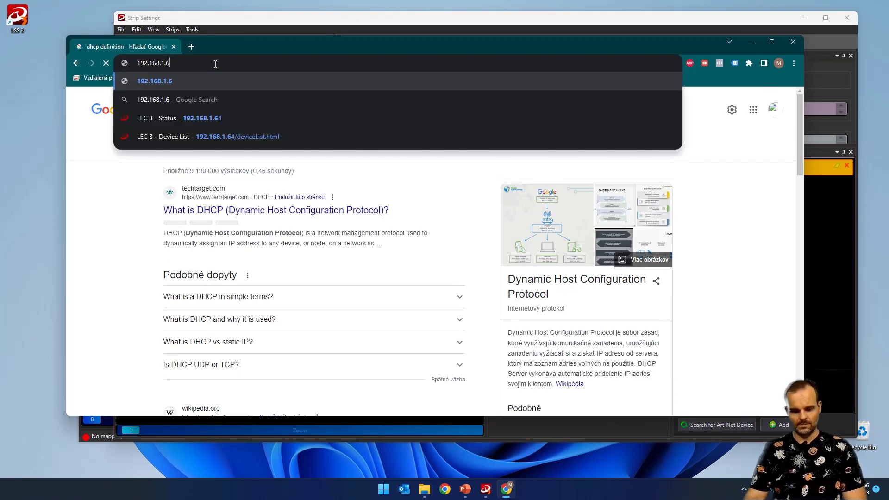
Load the LEC 3 controller's web interface from its 192.168.1.x address in Chrome
key("Enter")
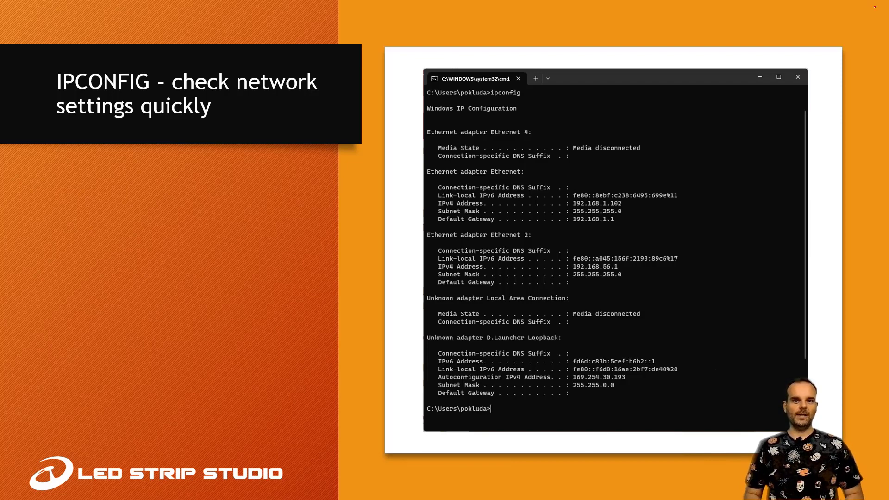
Launch a Command Prompt window by searching cmd from the Start menu
left_click(799, 76)
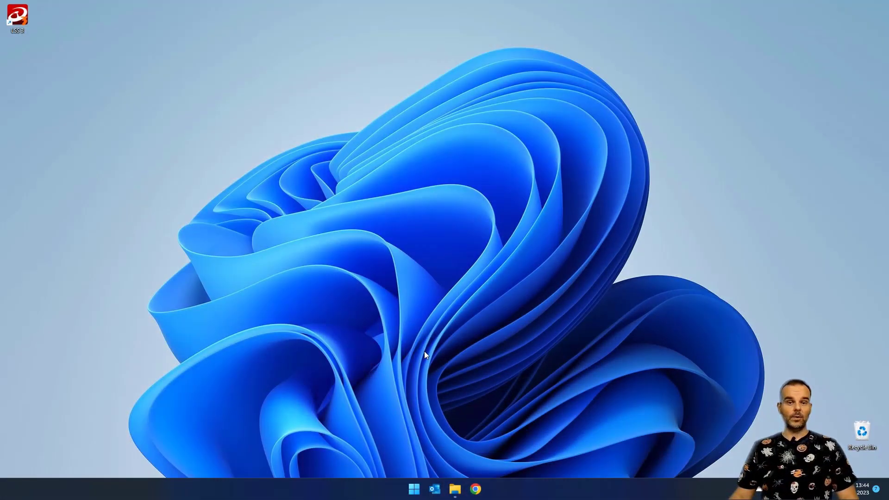
left_click(414, 489)
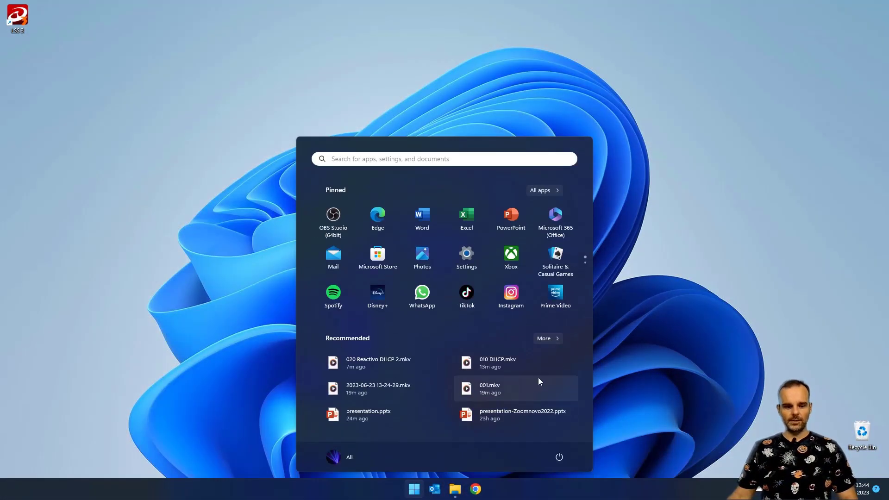
type("cmd")
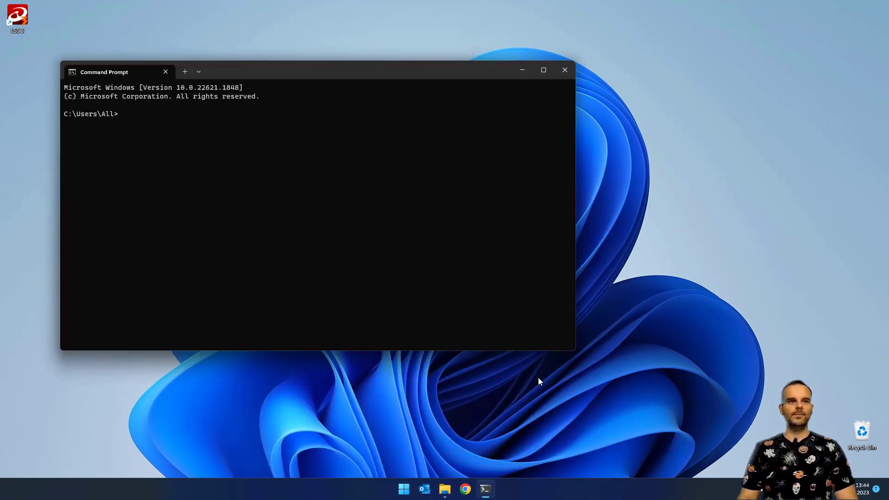
Run ipconfig and highlight the Ethernet (192.168.1.22) and Wireless LAN (192.168.1.178) adapter entries
type("ip")
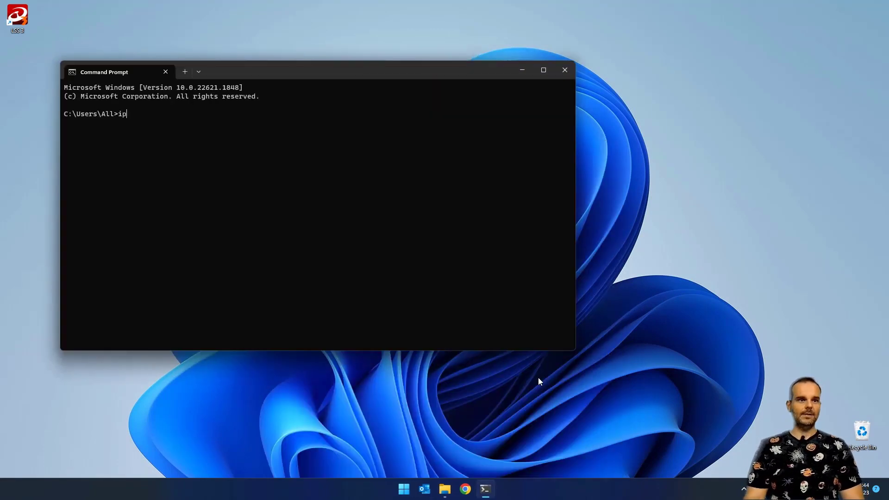
type("confi")
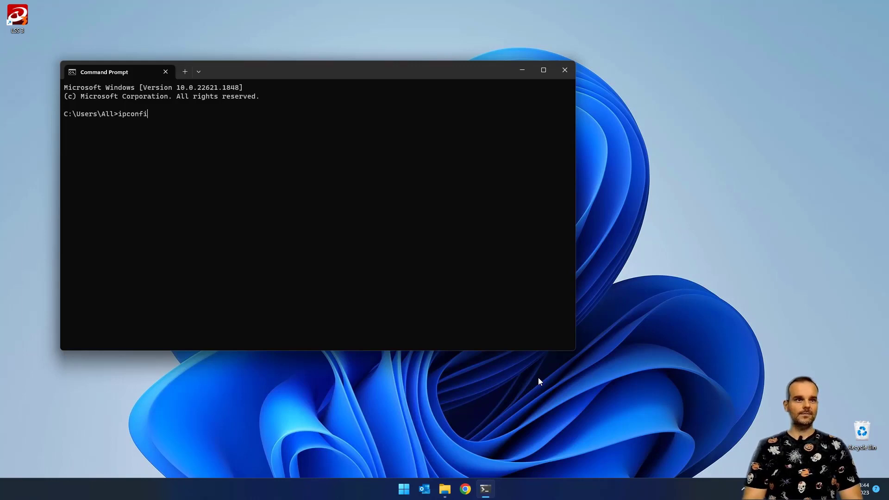
key("Enter")
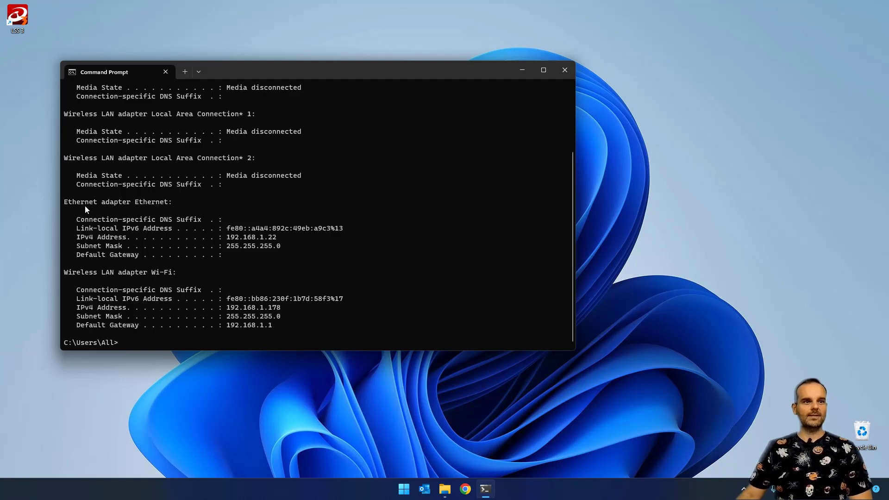
mouse_move(121, 209)
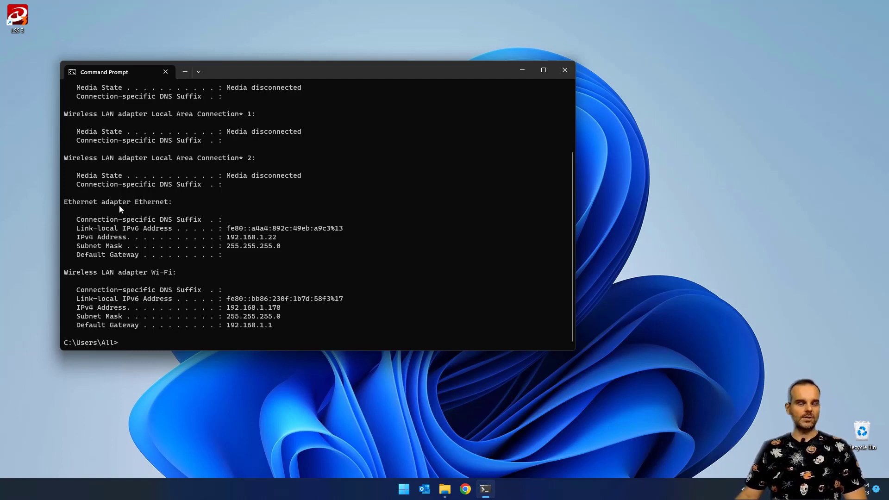
mouse_move(54, 205)
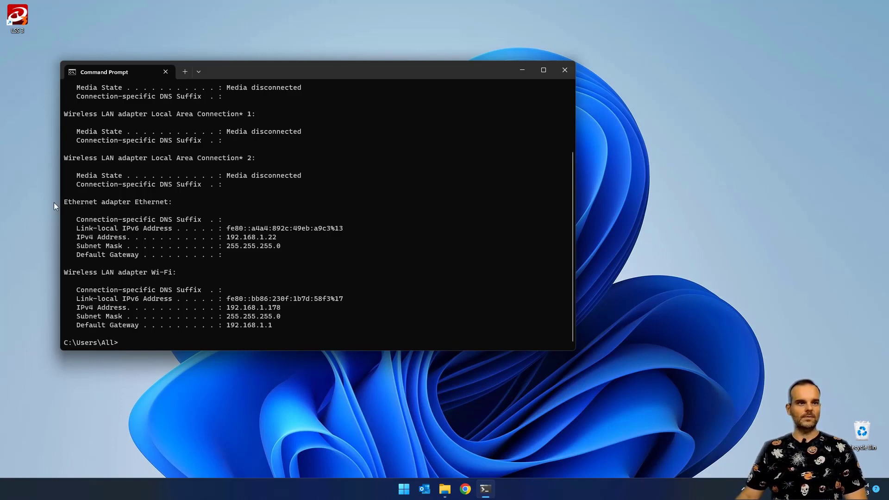
double_click(116, 202)
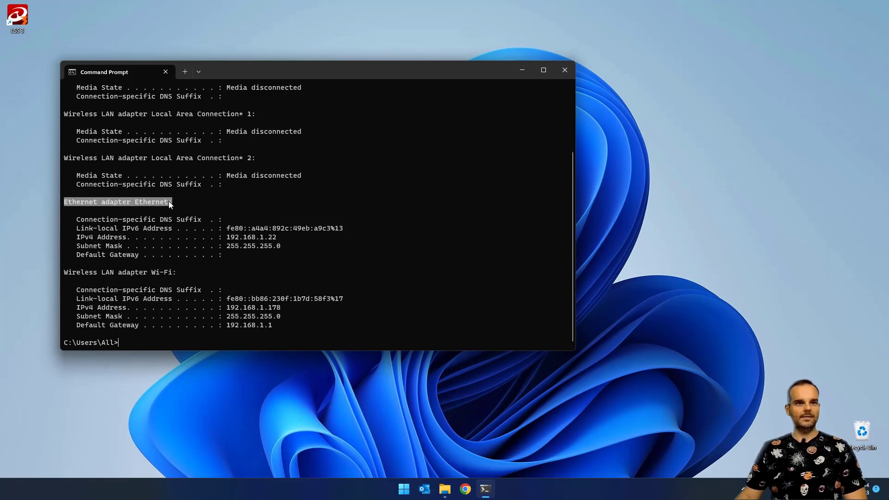
mouse_move(164, 208)
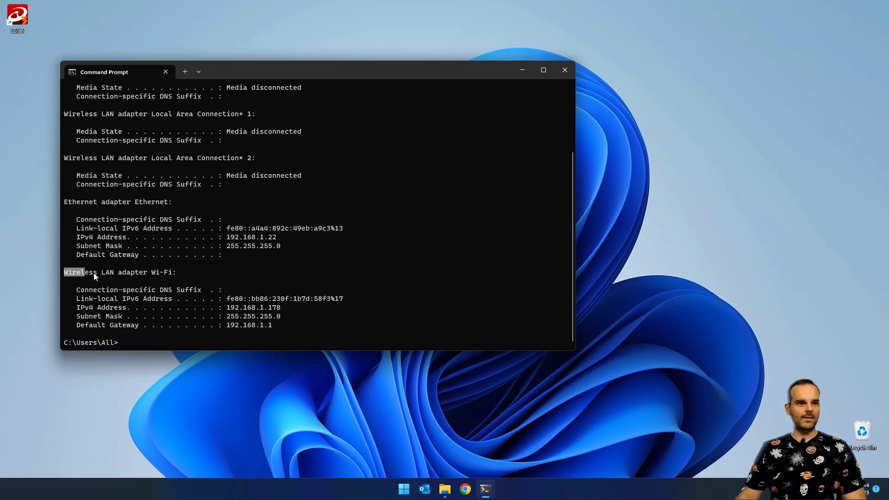
left_click_drag(64, 273, 149, 272)
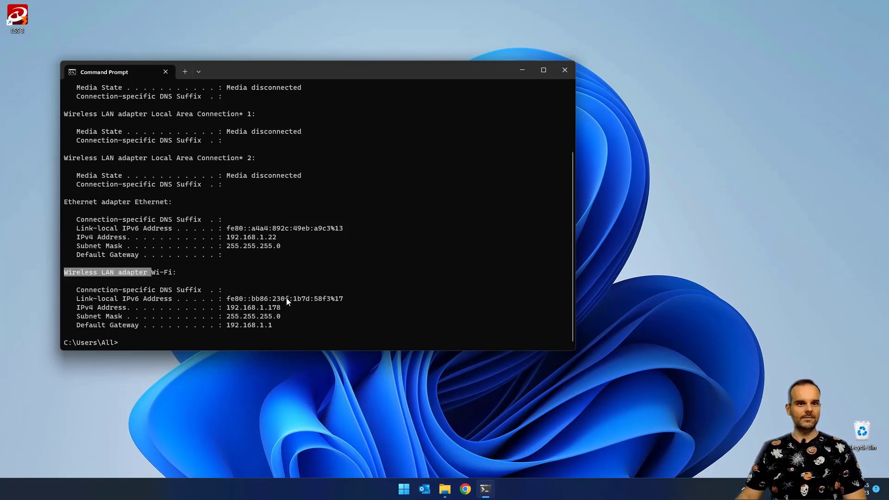
mouse_move(68, 204)
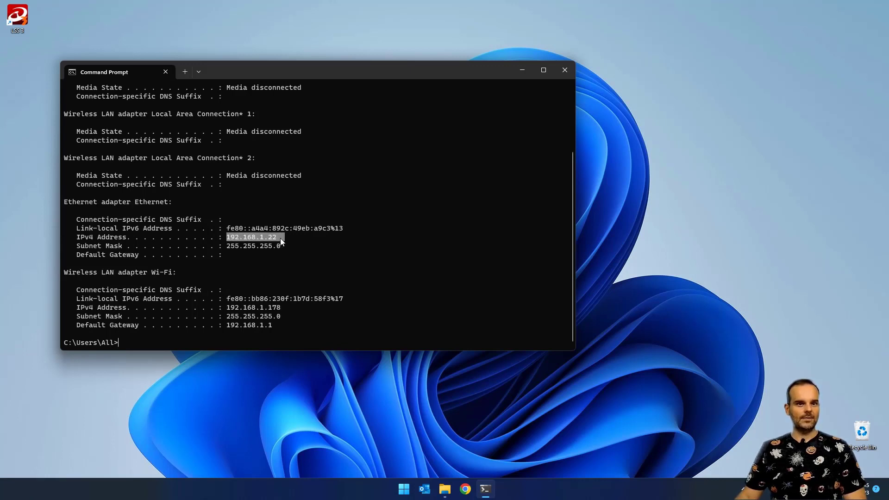
mouse_move(246, 323)
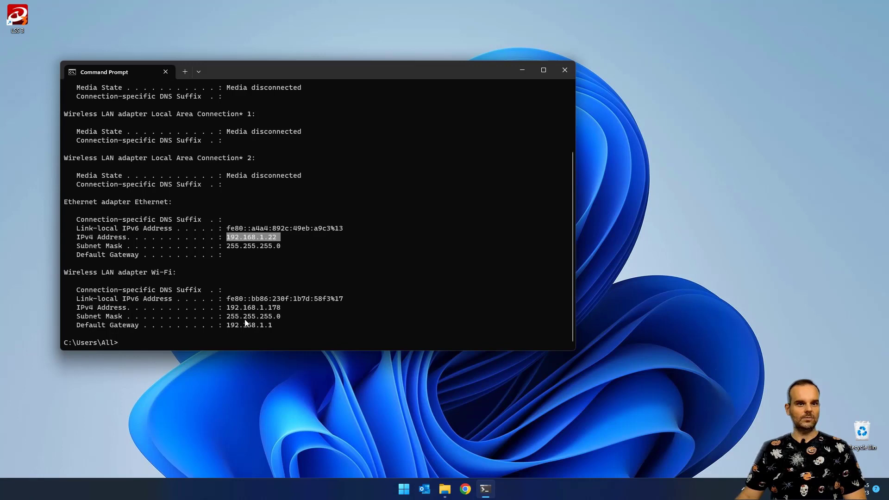
mouse_move(115, 284)
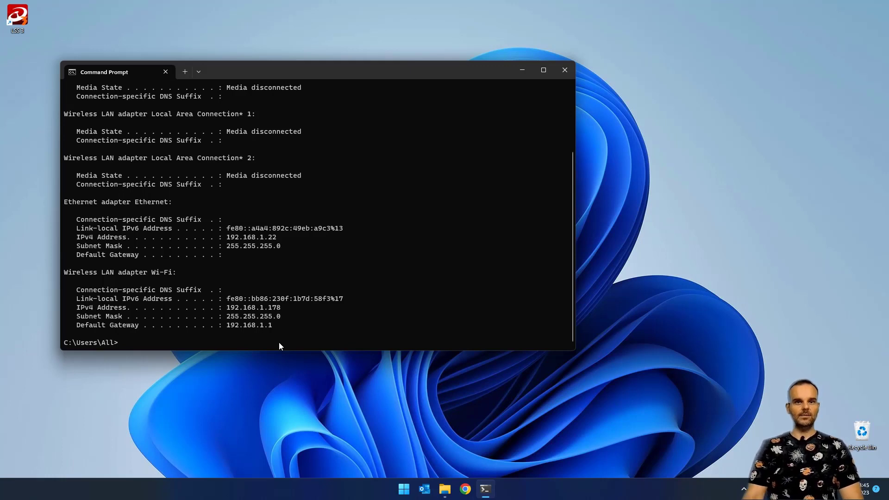
Run ipconfig /all and scroll to the Ethernet adapter details showing DHCP disabled at 192.168.1.22
type("i")
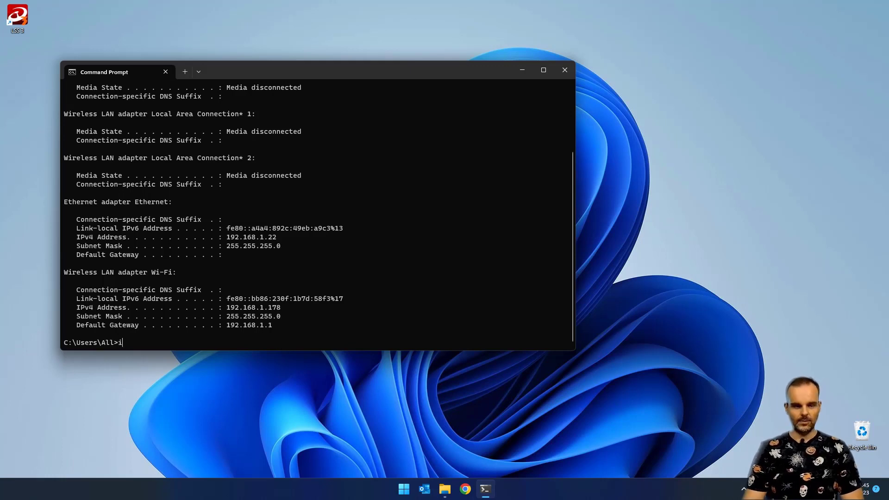
type("pconfig -")
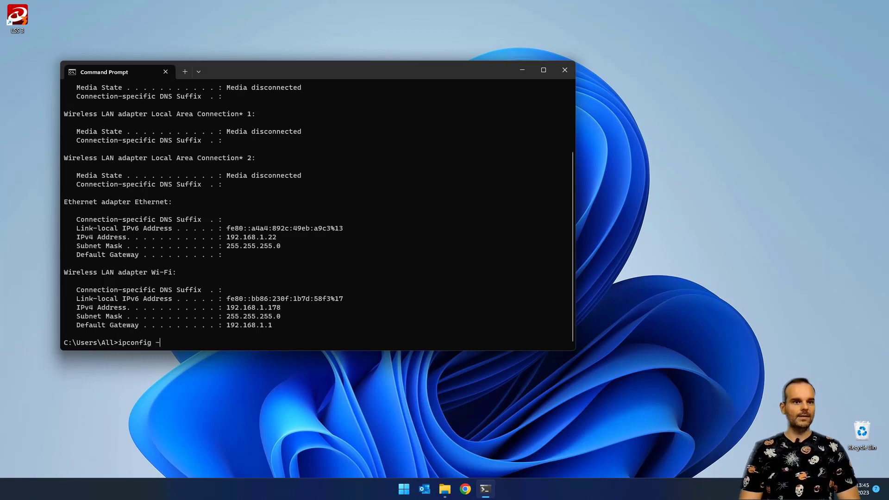
type("add")
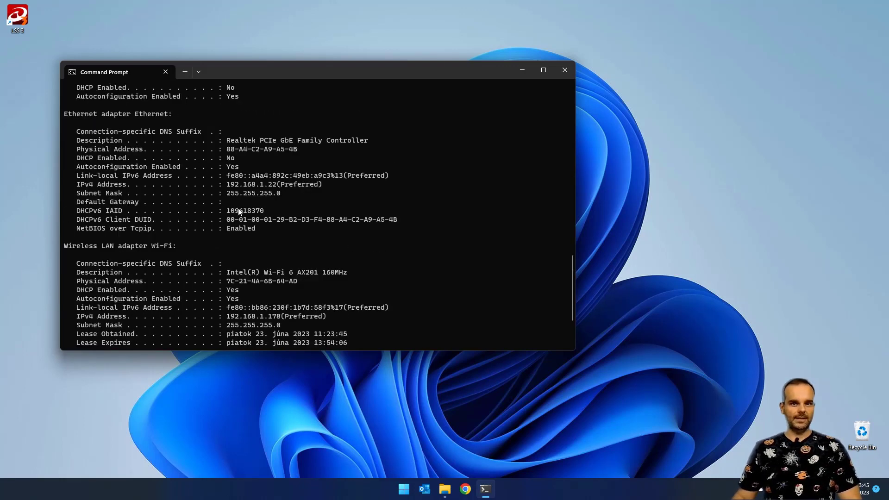
mouse_move(286, 235)
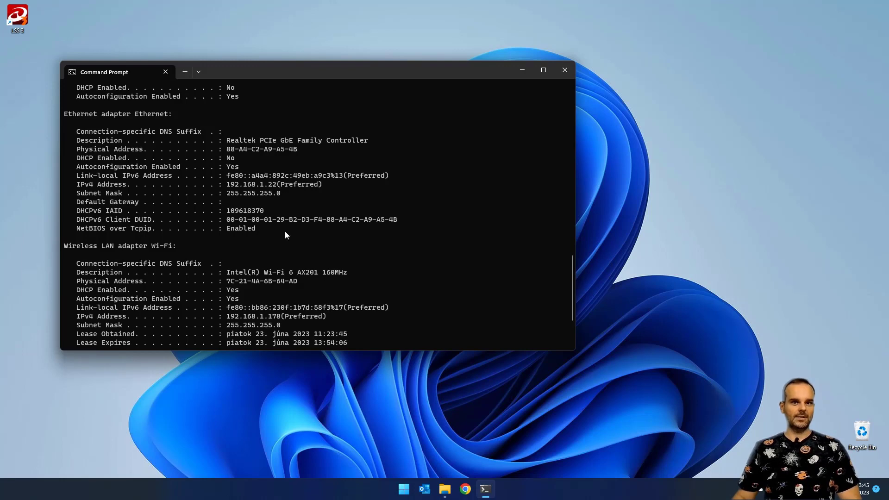
scroll("down", 3)
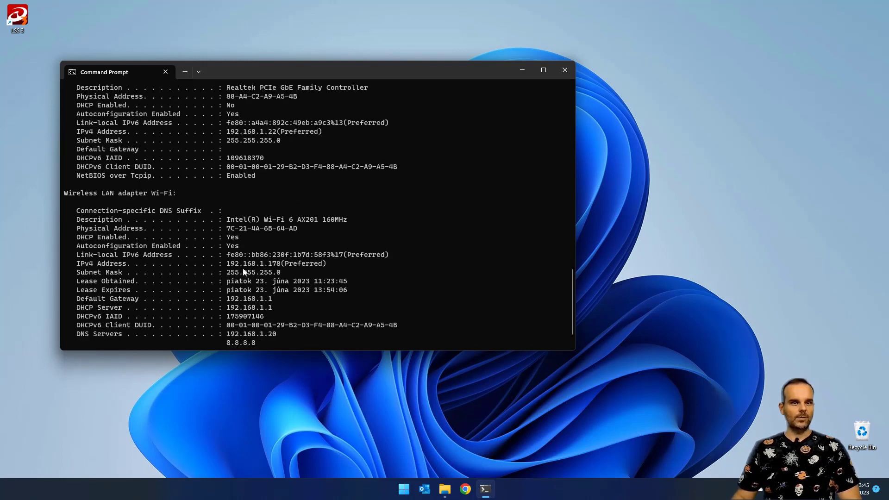
mouse_move(73, 196)
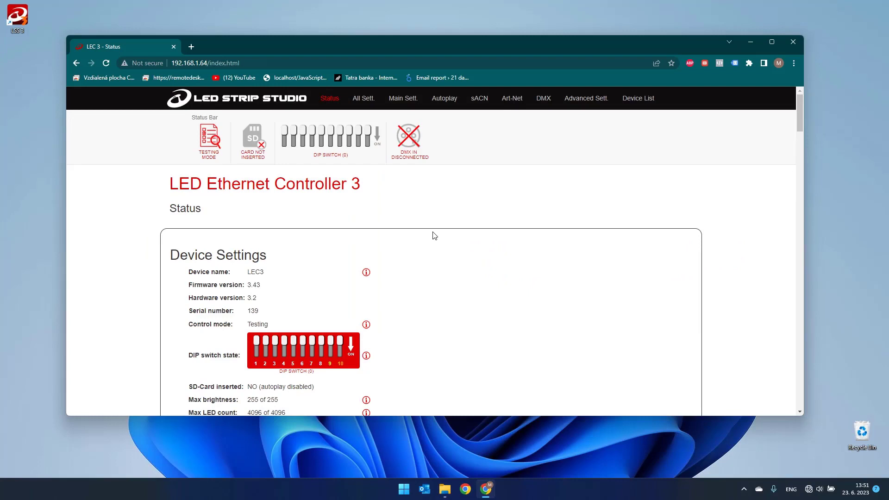
mouse_move(400, 103)
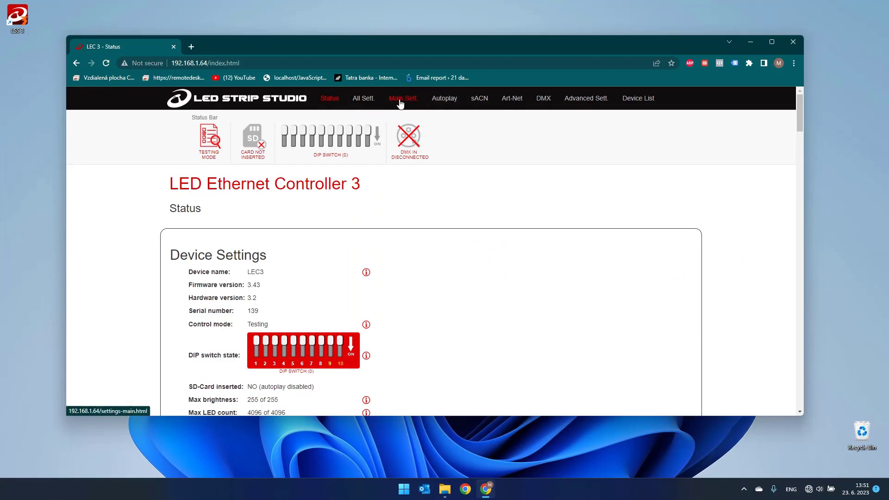
In Main Sett., set the controller's default IP to 10.0.0.64 and save the network settings
left_click(404, 98)
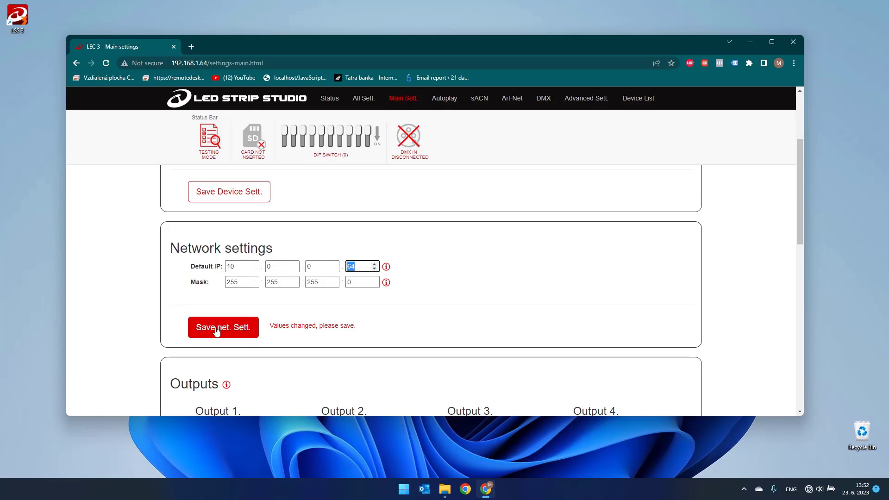
left_click(222, 326)
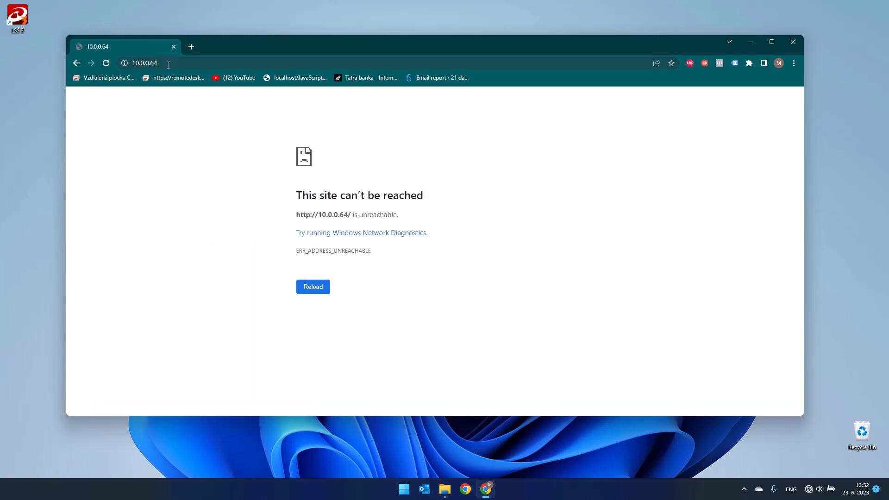
double_click(330, 214)
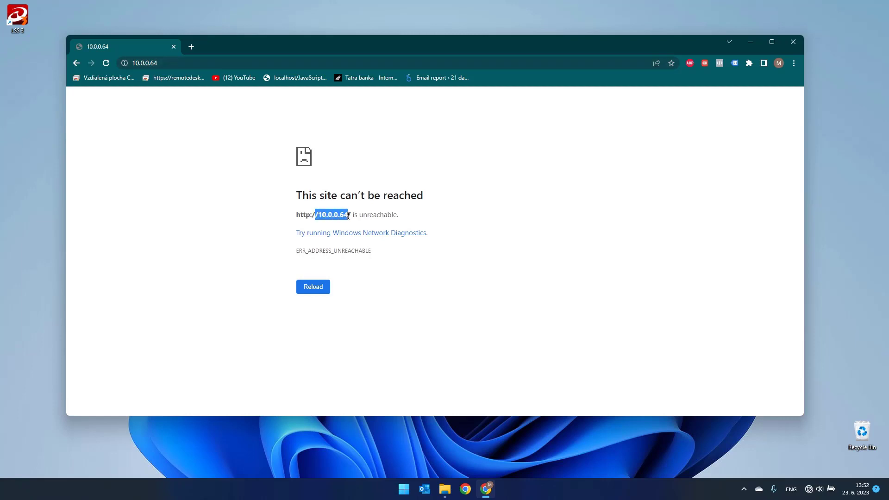
left_click(313, 287)
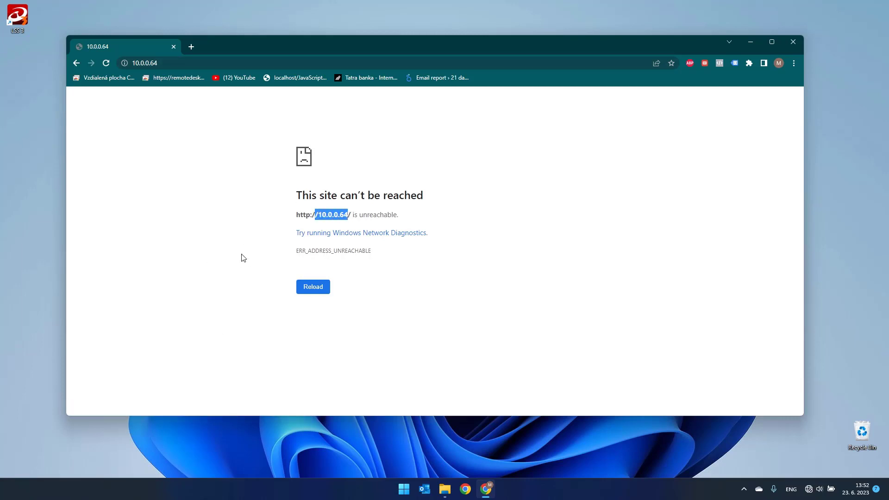
mouse_move(805, 482)
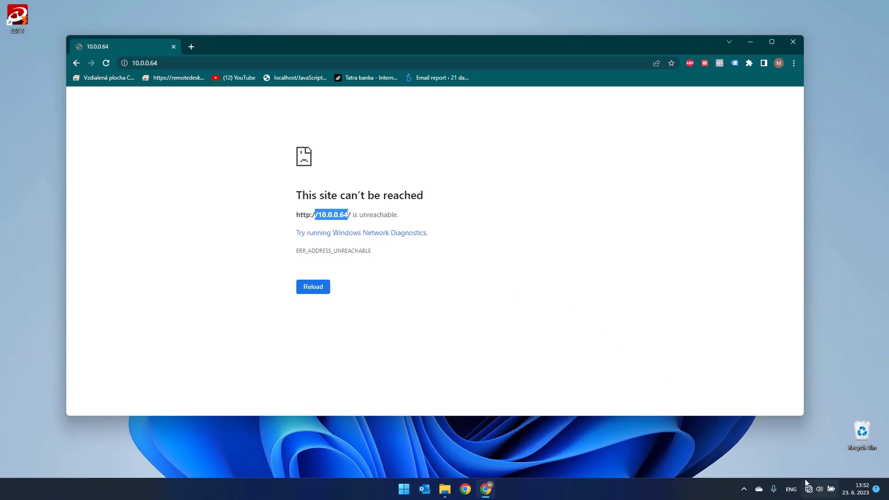
mouse_move(808, 489)
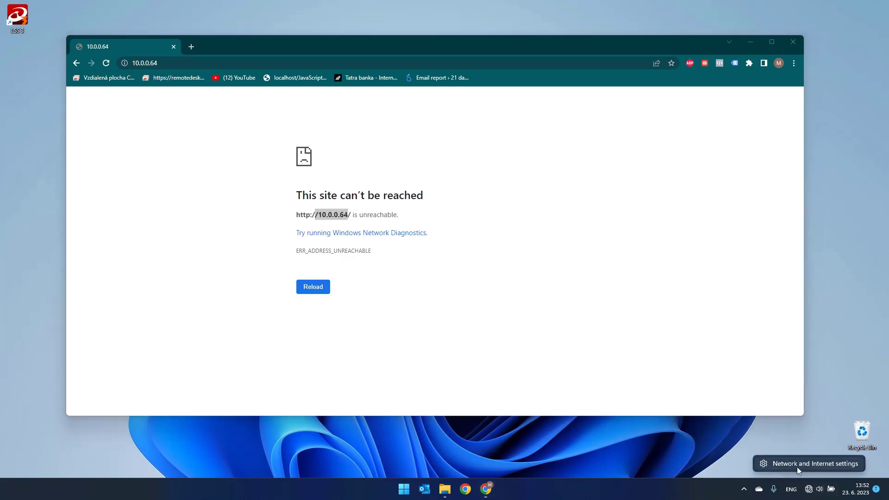
Reach the Ethernet adapter's IPv4 properties via Network & internet and More network adapter options
left_click(815, 463)
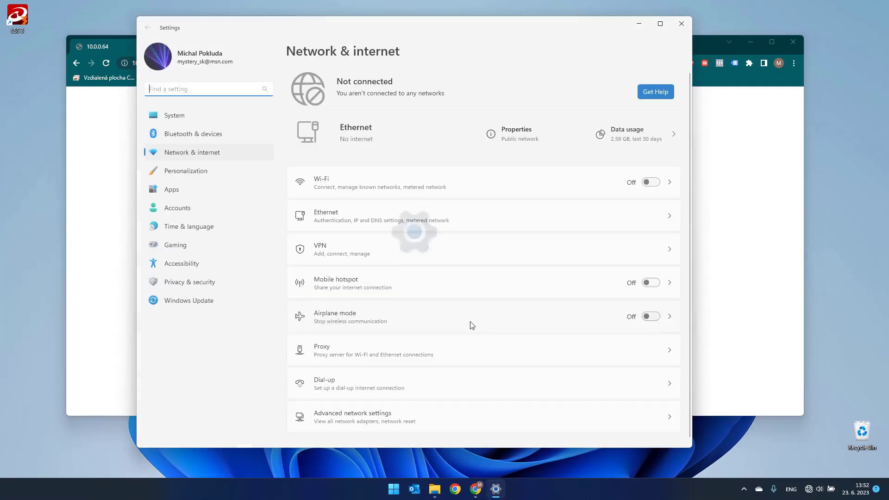
left_click(351, 417)
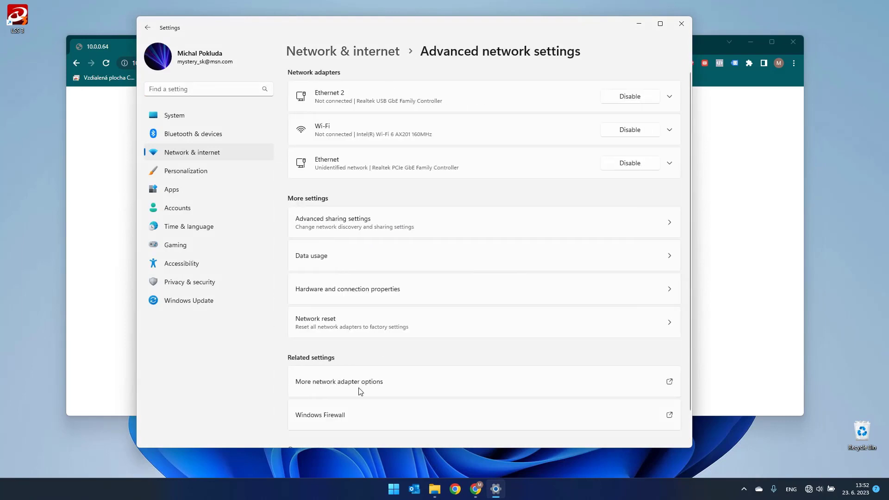
scroll("down", 3)
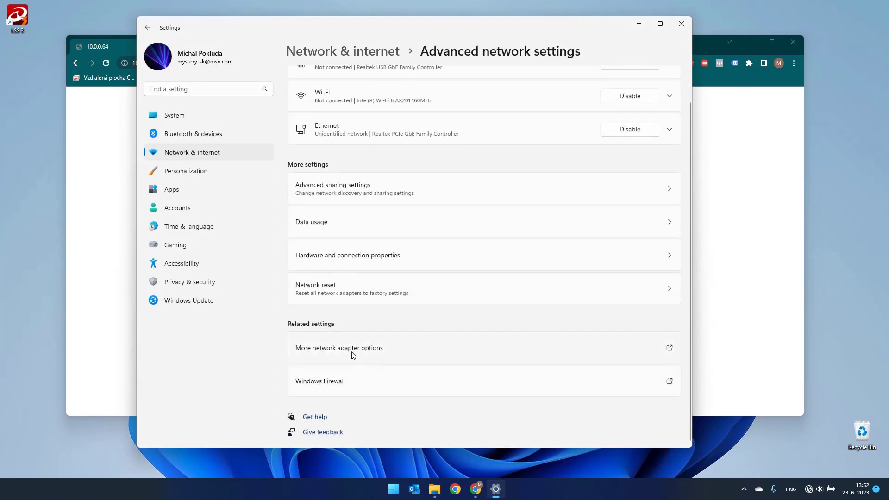
left_click(339, 347)
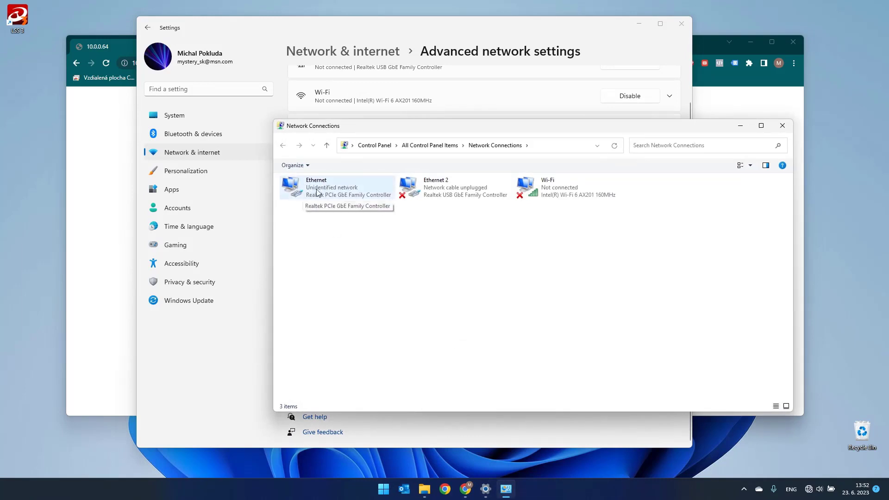
double_click(316, 187)
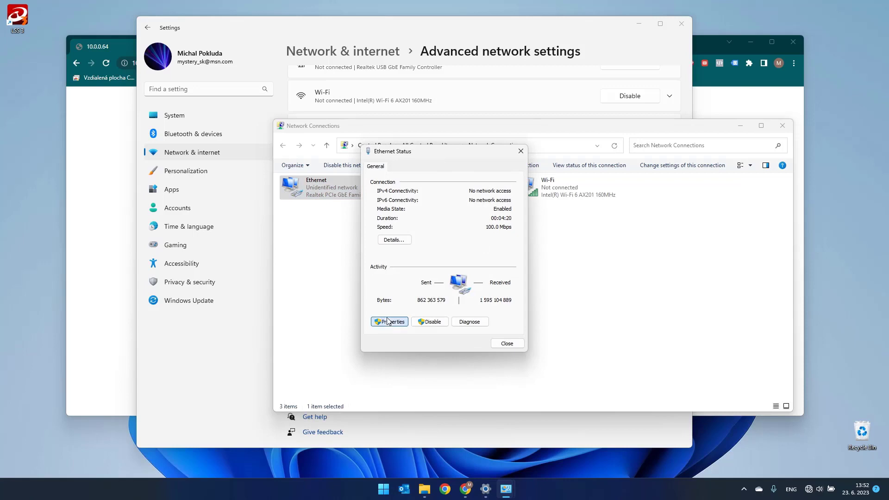
left_click(389, 321)
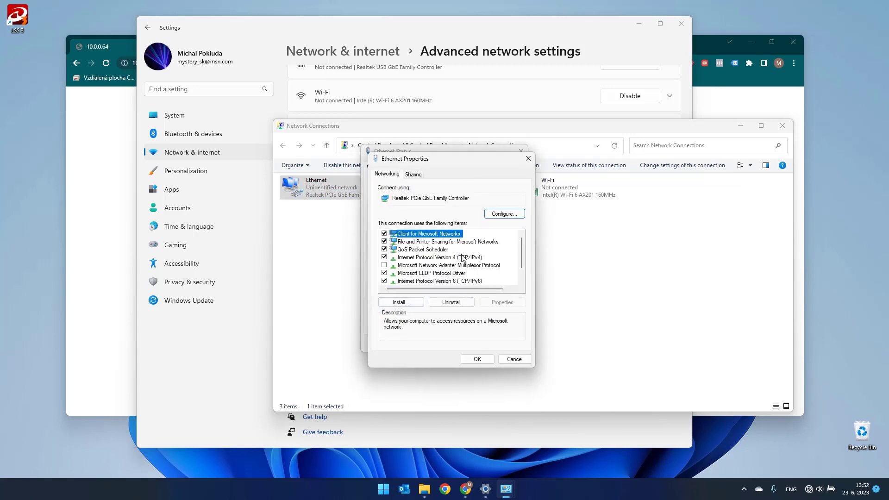
double_click(445, 257)
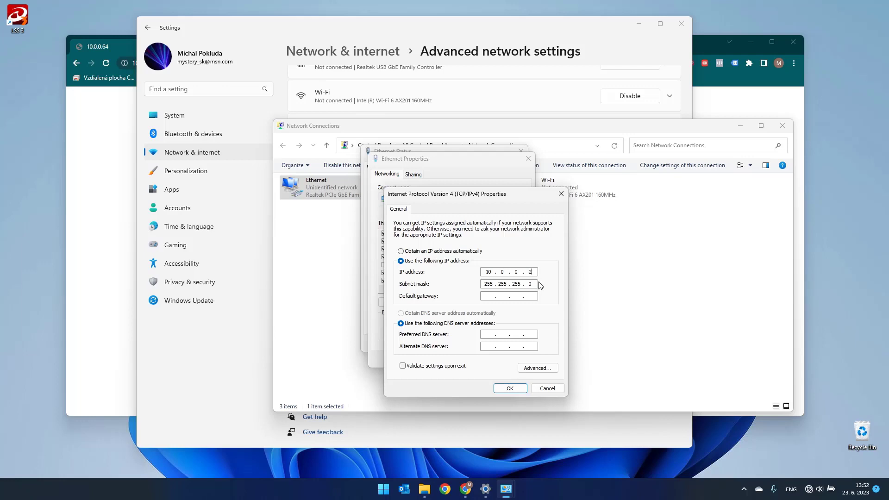
Apply the static IPv4 address 10.0.0.2 with mask 255.255.255.0 and close the adapter dialogs
left_click(509, 388)
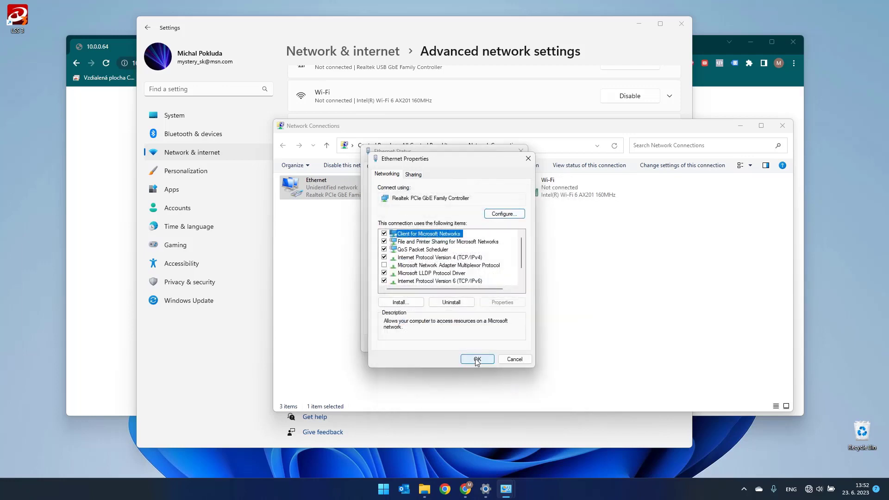
left_click(477, 360)
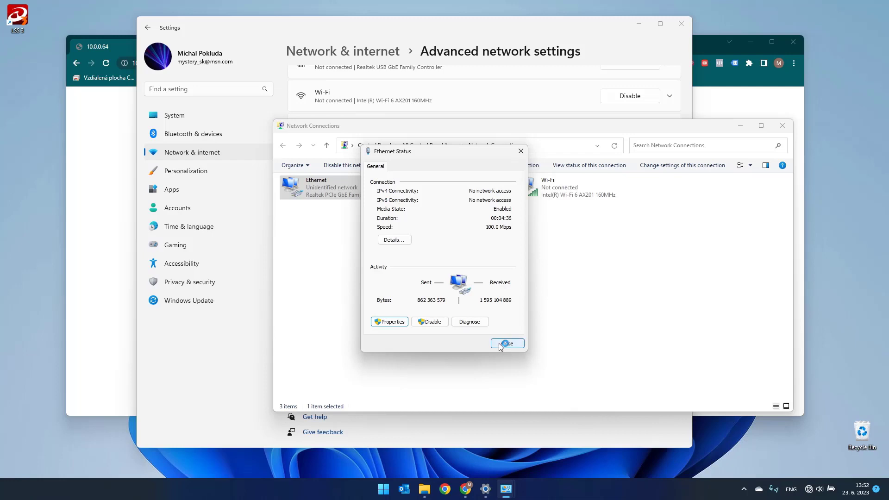
mouse_move(401, 322)
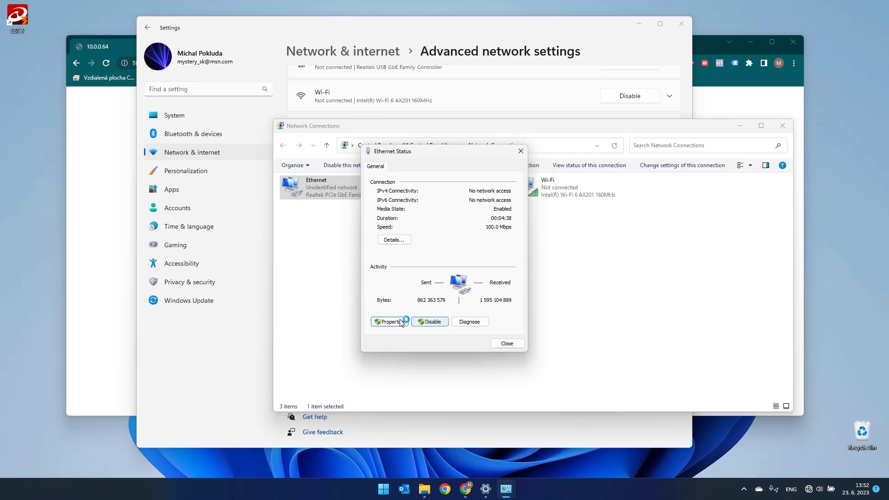
left_click(395, 239)
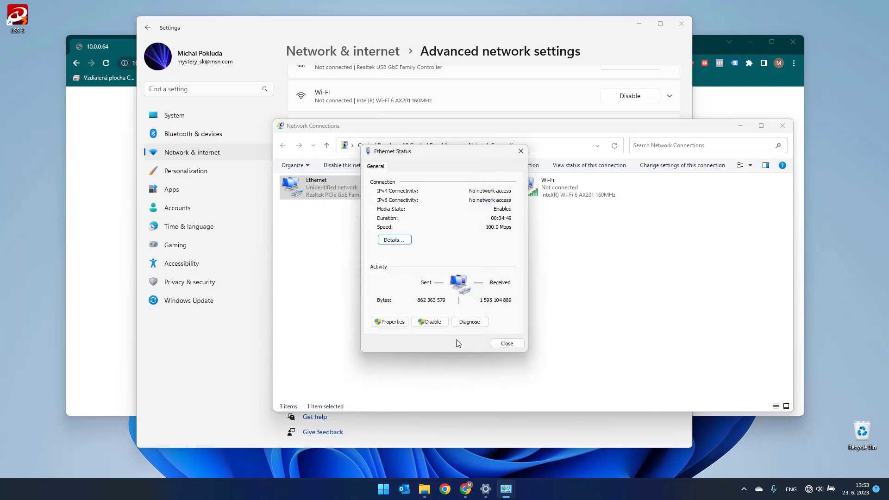
left_click(507, 342)
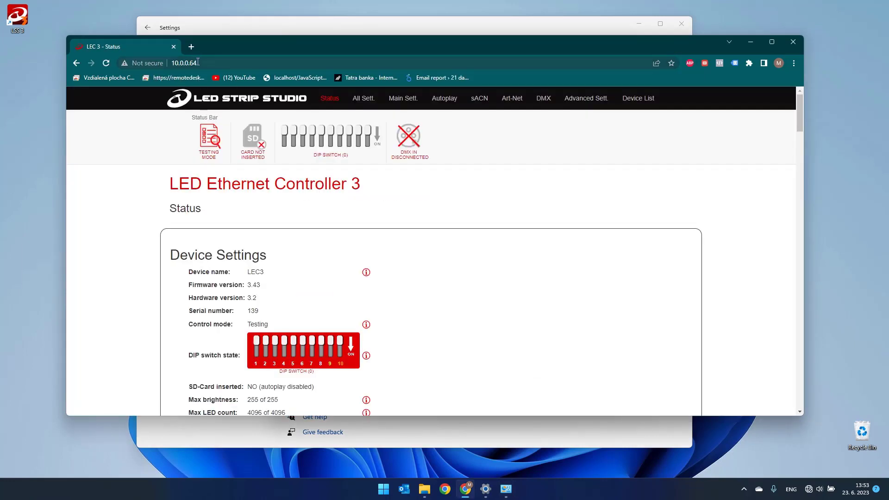
After the LEC3 status page loads at 10.0.0.64, point Chrome at 192.168.1.147, which times out
left_click(188, 63)
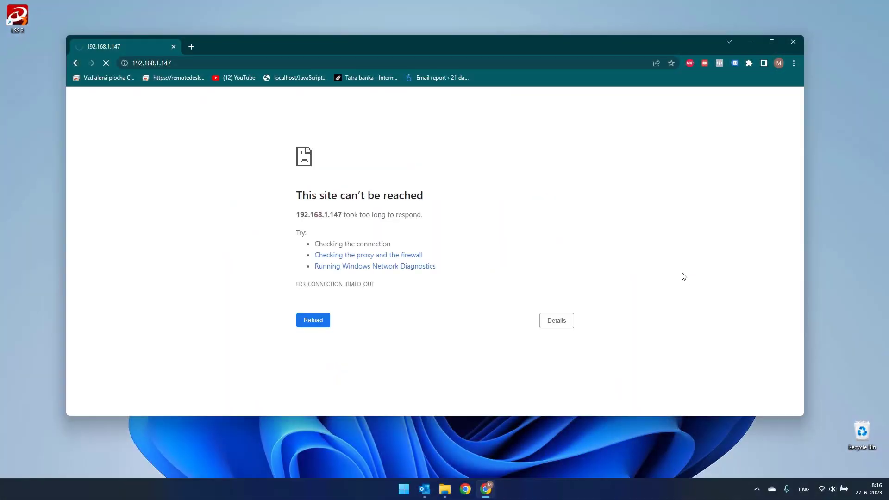
Close the Chrome window with the LEC3 status page, leaving the bare desktop
left_click(151, 63)
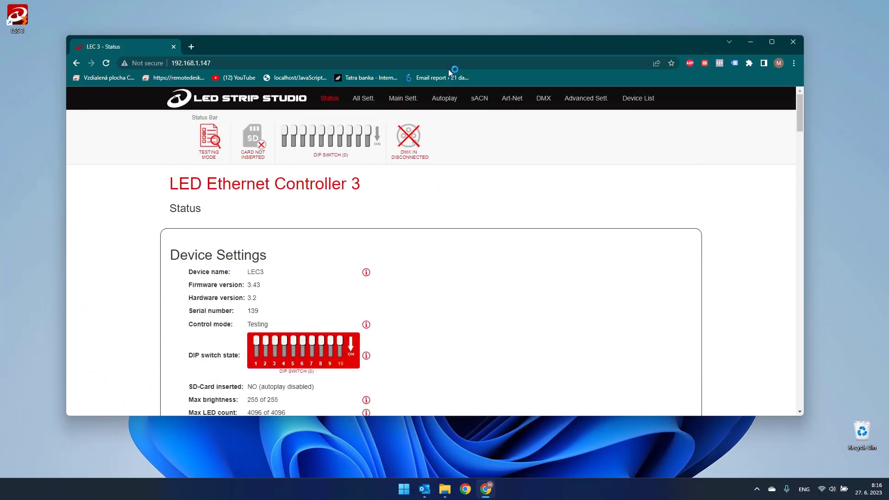
left_click(404, 98)
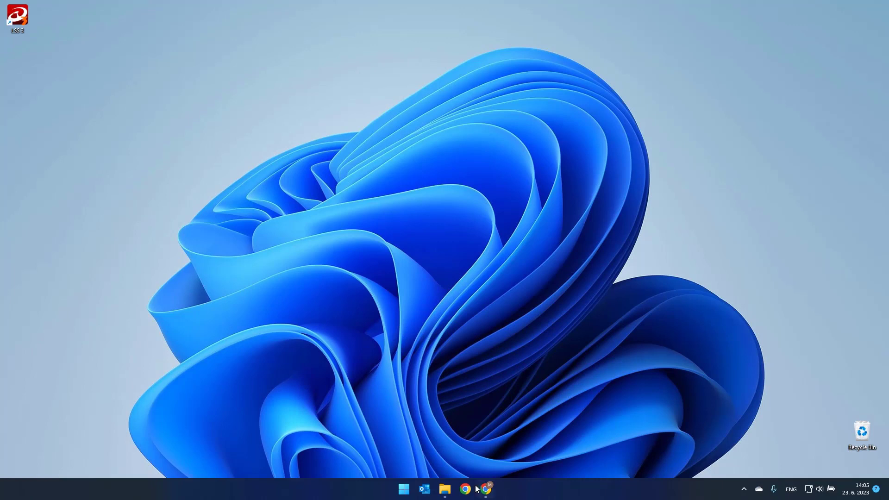
Run ipconfig in a new Command Prompt and highlight the Ethernet IPv4 address 192.168.1.173
left_click(404, 489)
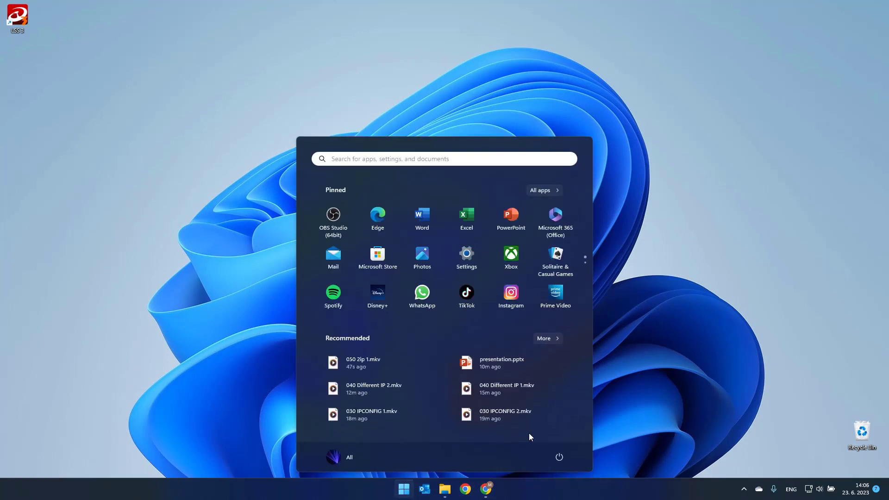
type("cmd")
type("i")
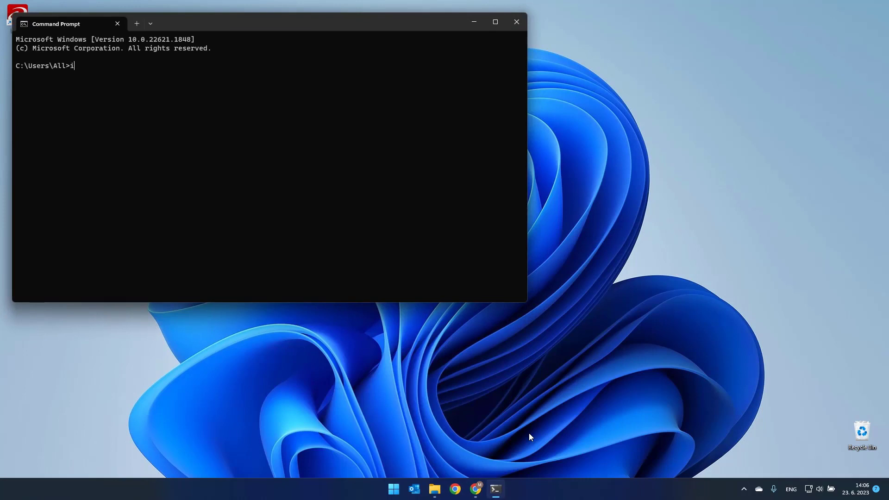
type("pconf")
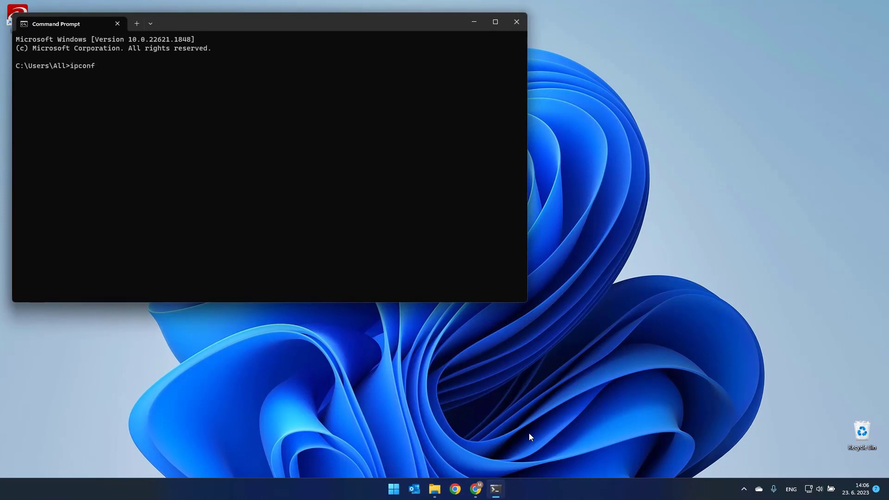
key("Enter")
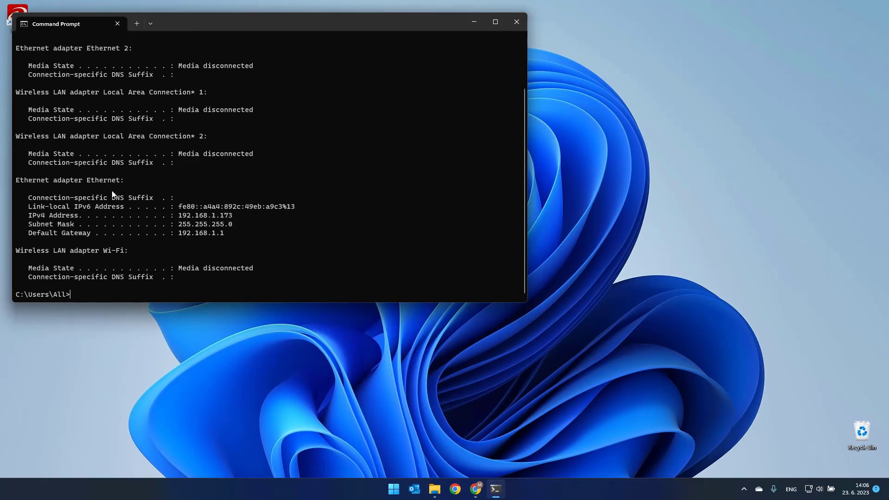
double_click(52, 215)
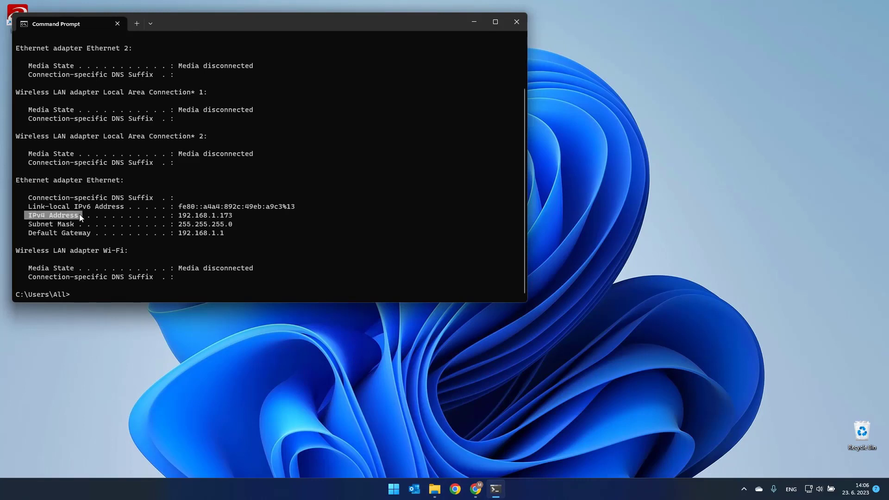
mouse_move(177, 218)
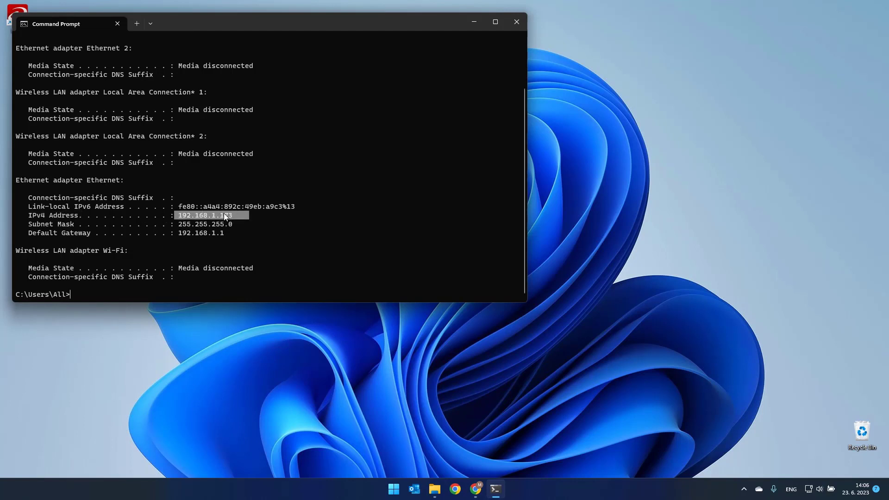
mouse_move(227, 221)
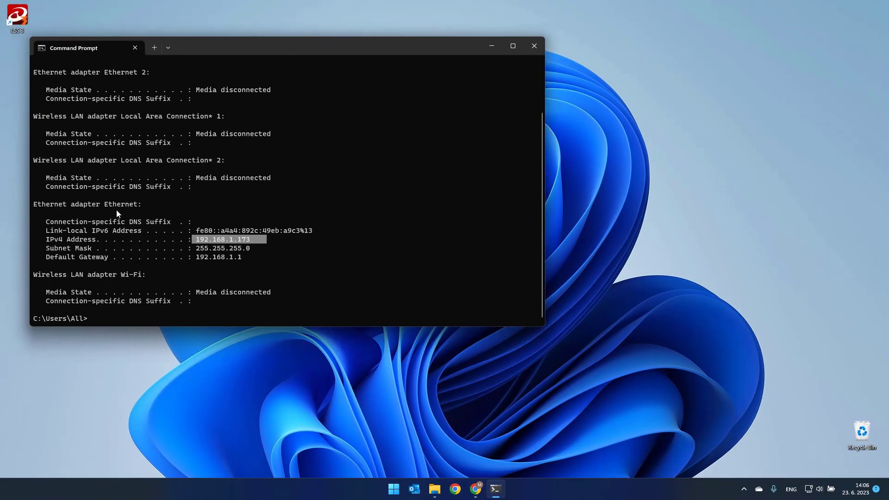
mouse_move(36, 207)
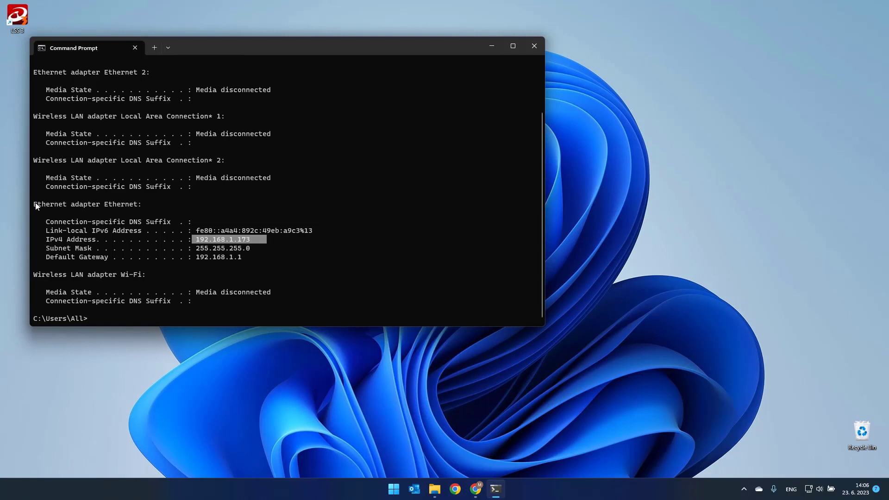
left_click(394, 295)
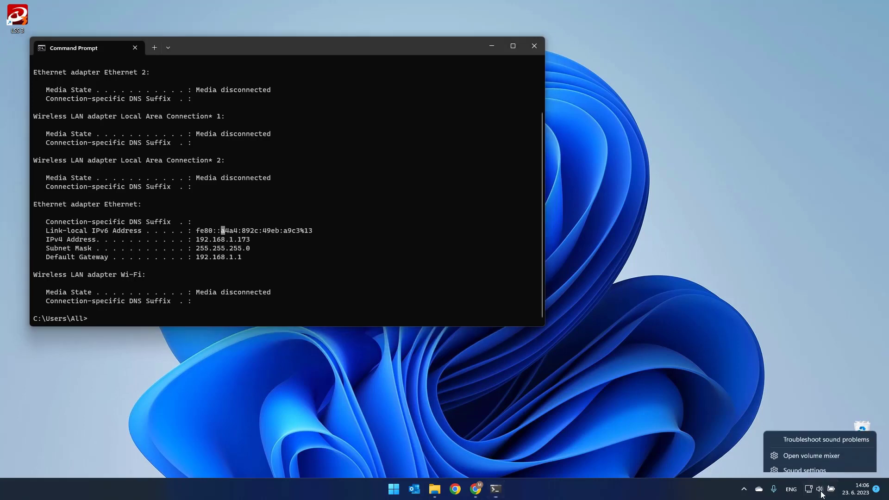
From the network tray icon, reach the Ethernet adapter's IPv4 properties via Advanced network settings
left_click(831, 489)
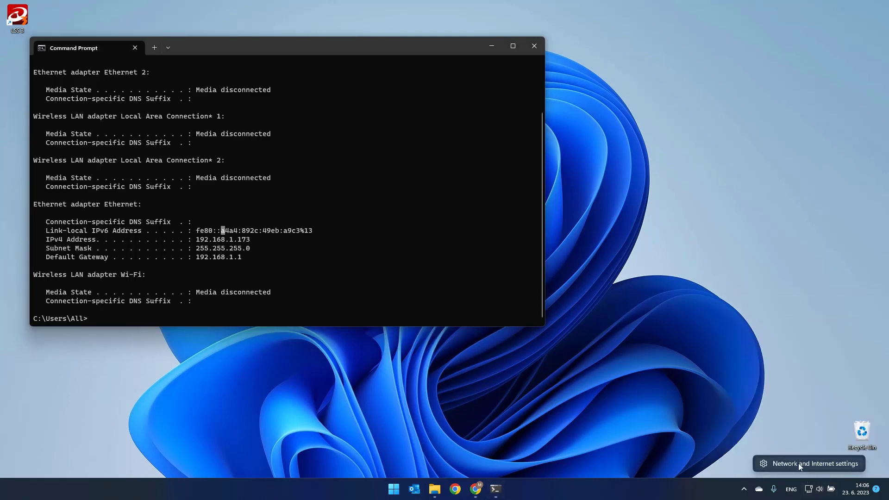
left_click(809, 463)
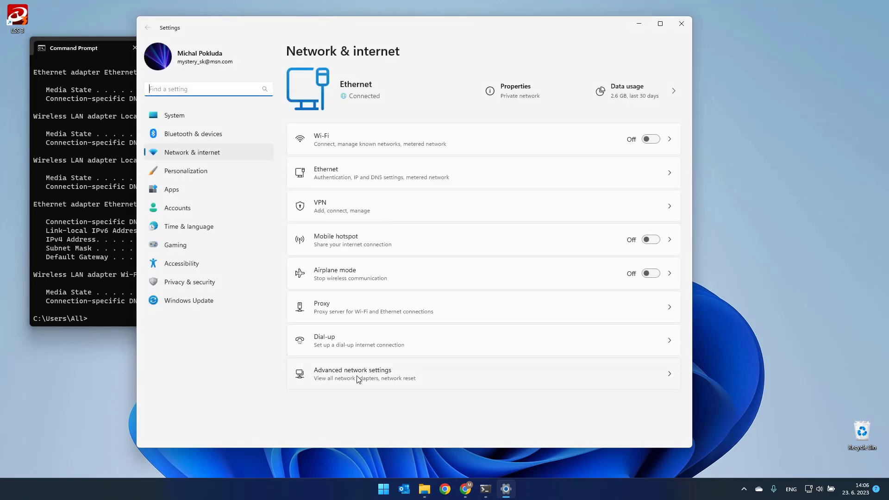
left_click(360, 374)
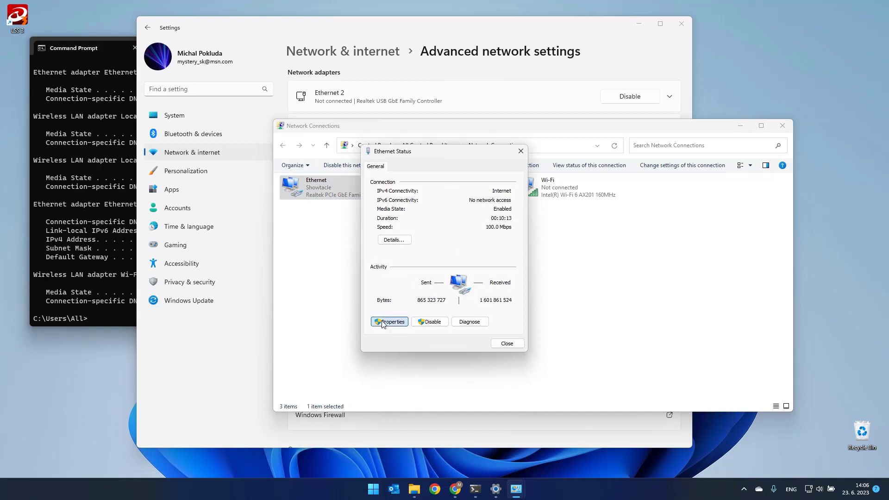
left_click(389, 322)
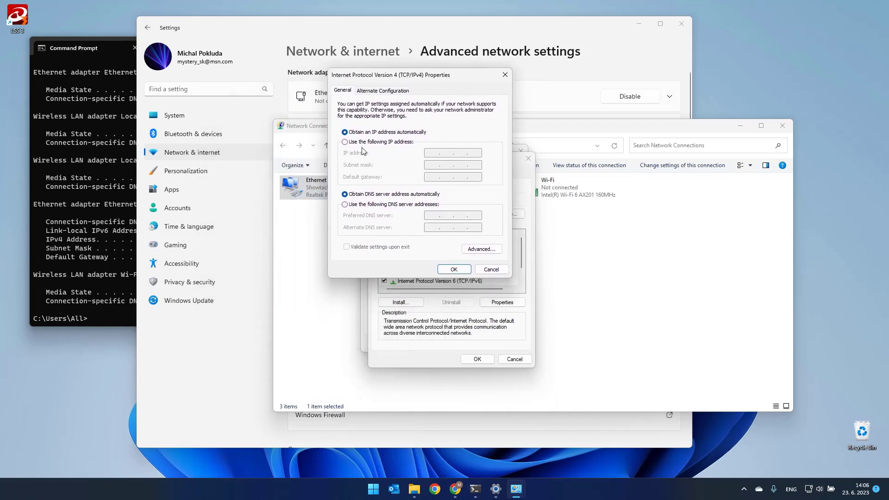
mouse_move(415, 98)
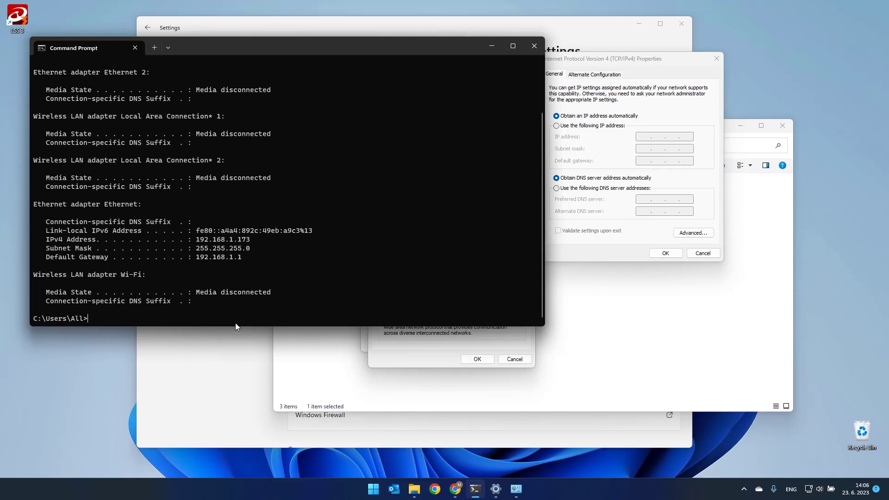
Switch IPv4 to manual and enter IP 192.168.1.173, mask 255.255.255.0 and gateway 192.168.1.1
type("ipconfig -")
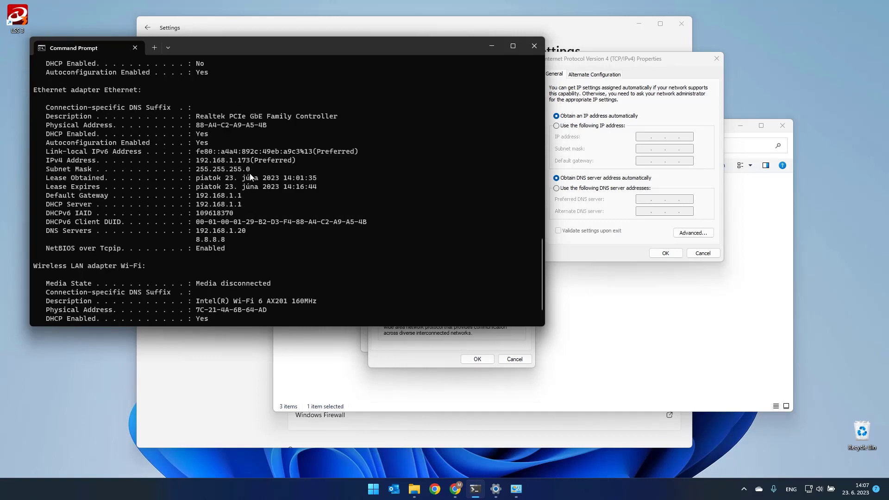
left_click(555, 125)
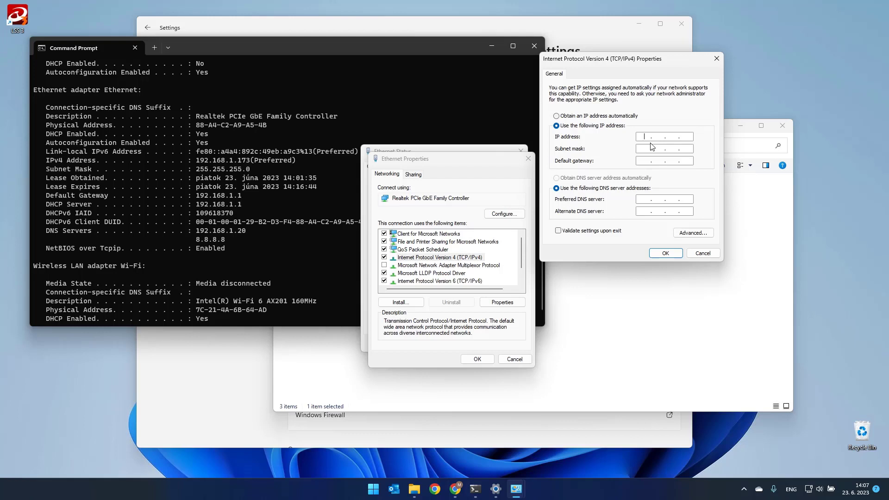
type("192")
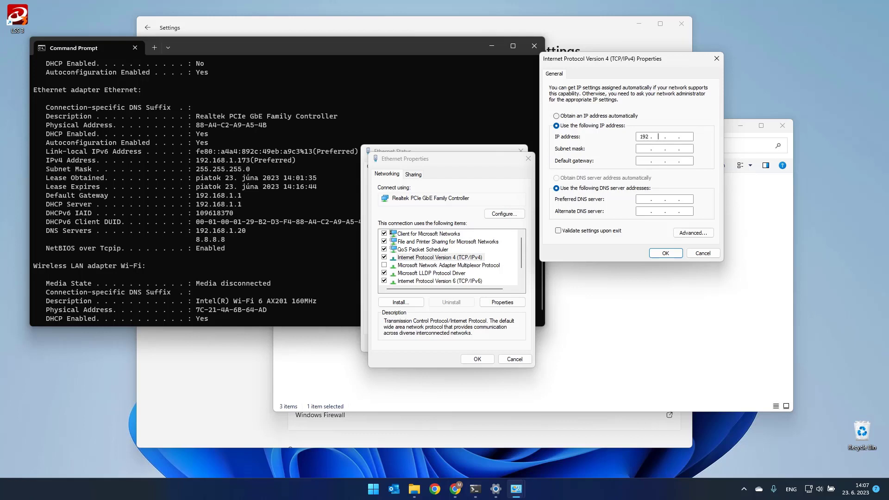
type("168")
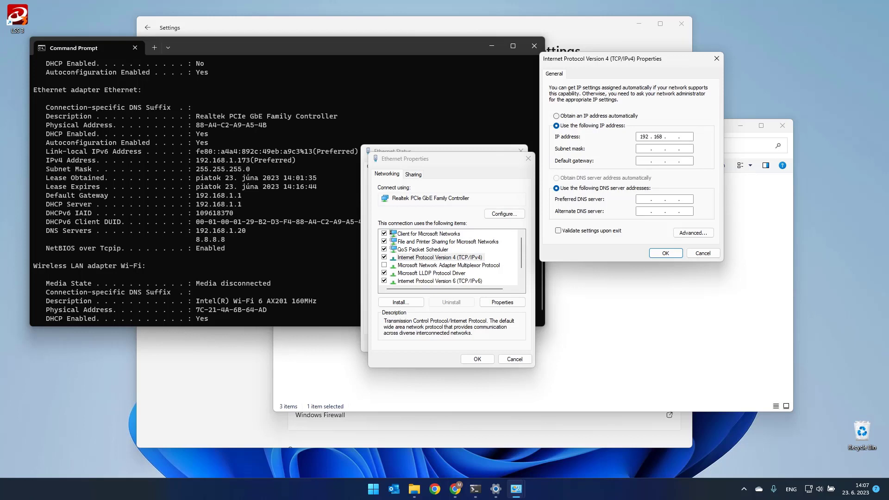
type("1")
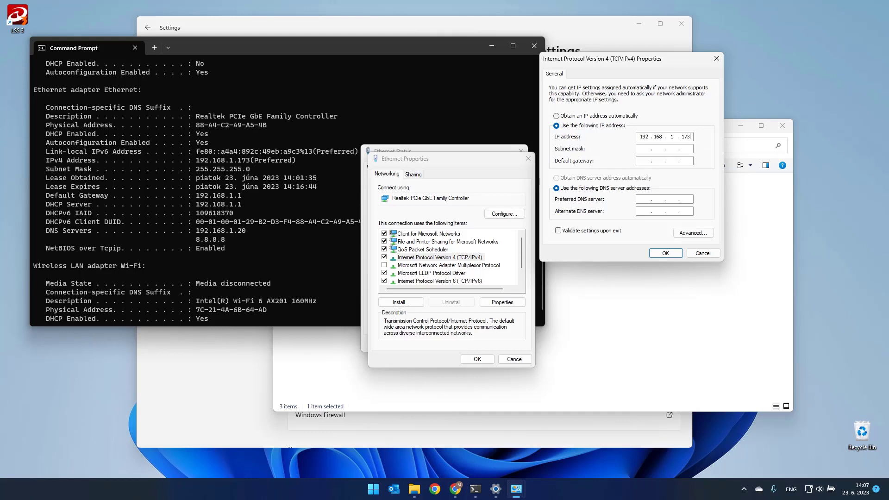
left_click(664, 148)
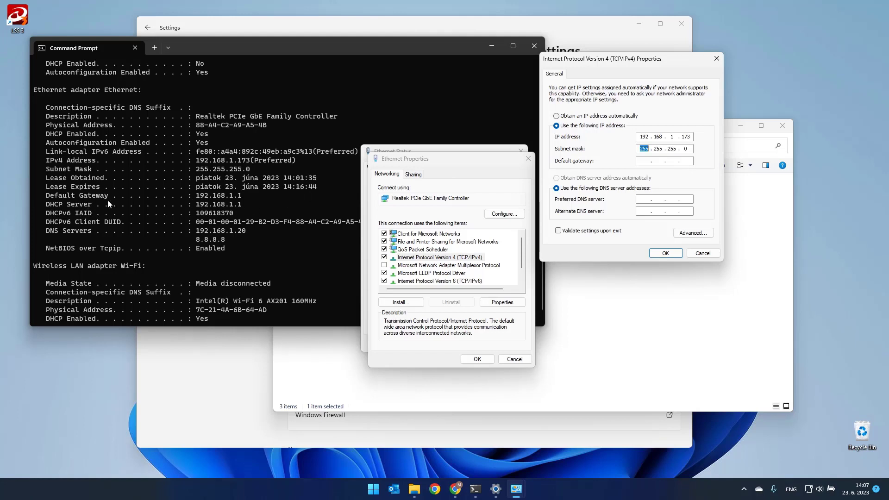
type("1")
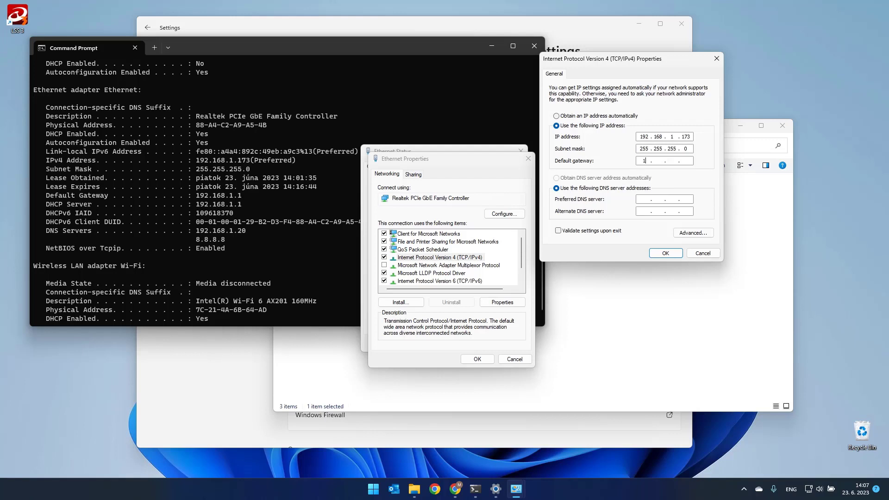
type("92.16")
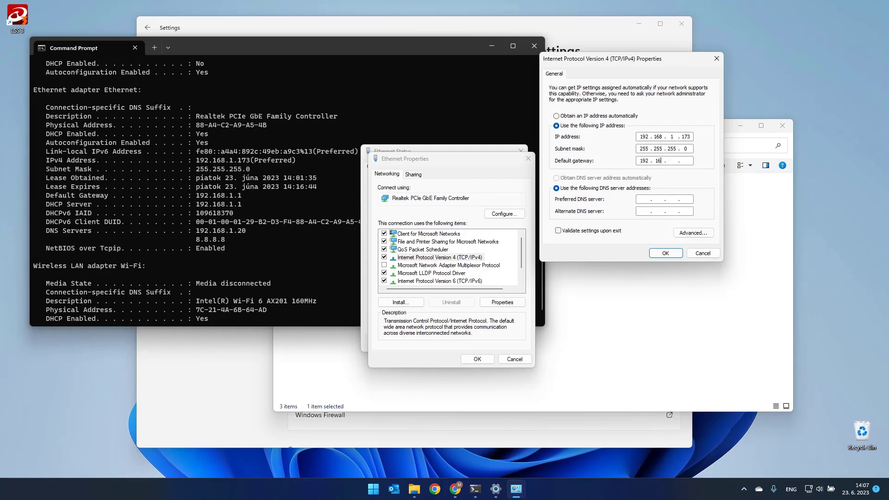
type("1")
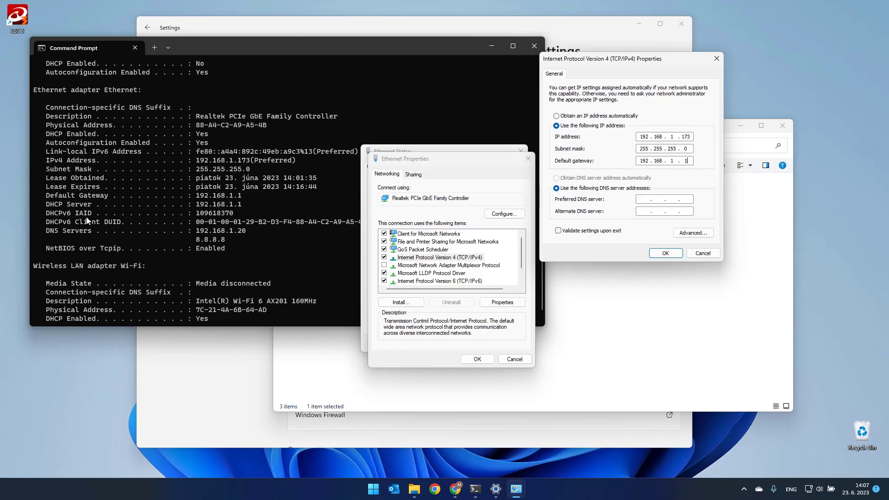
mouse_move(62, 237)
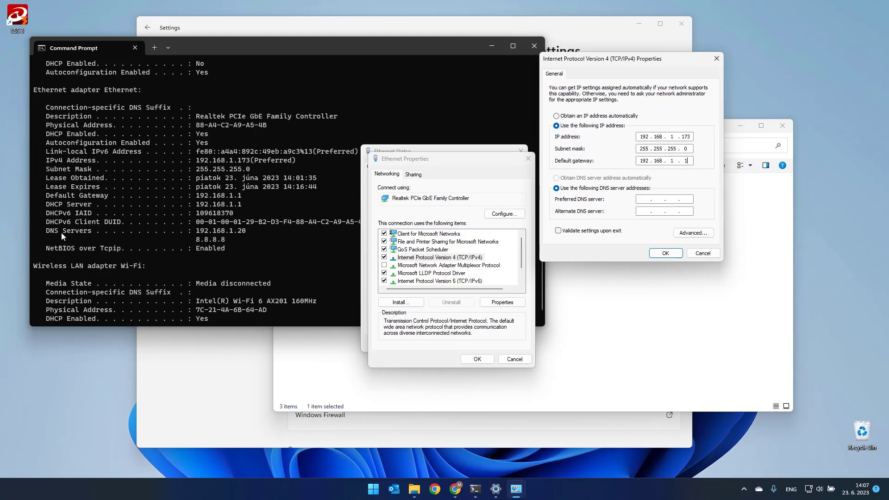
mouse_move(96, 237)
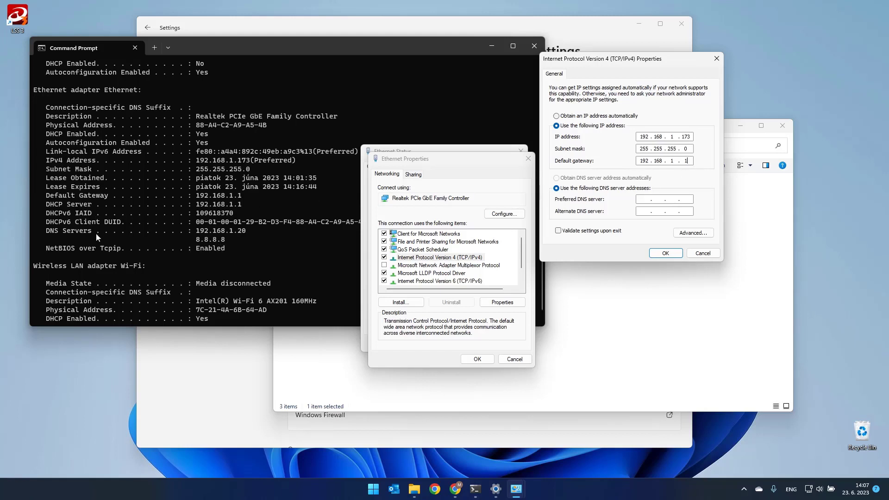
Enter preferred DNS 192.168.1.20 and alternate DNS 8.8.8.8
left_click(647, 199)
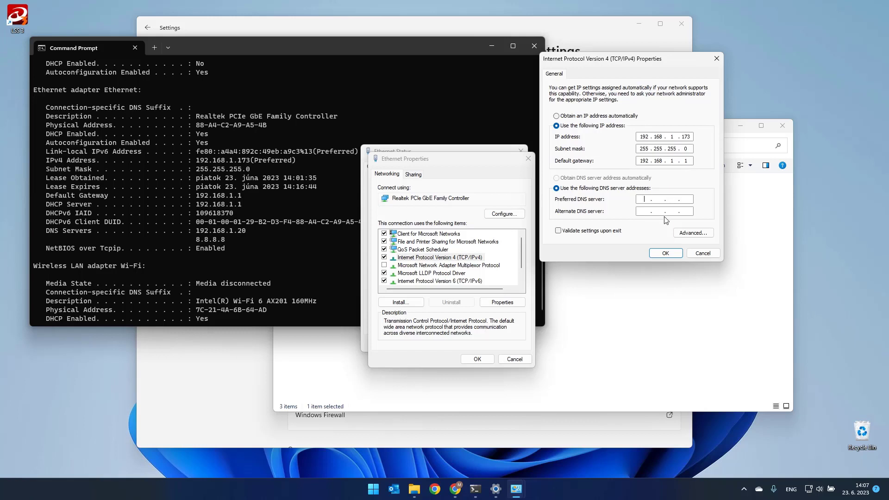
type("192")
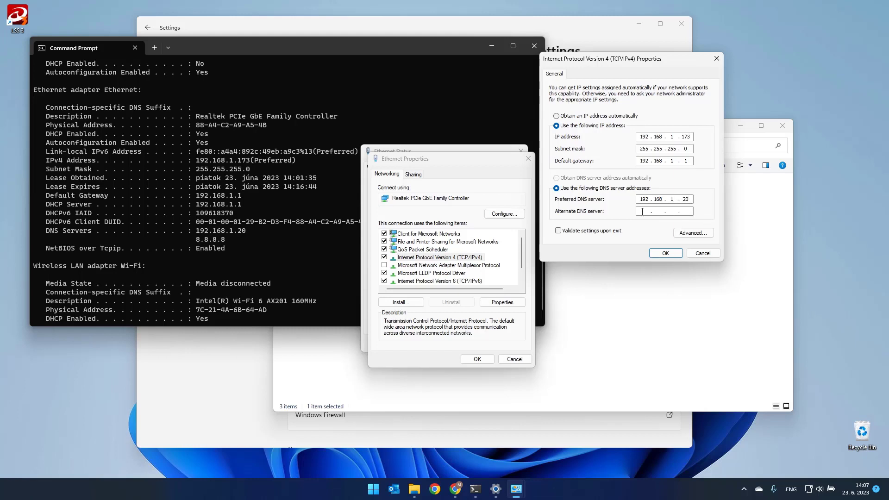
type("8 . 8 . 8 . 8")
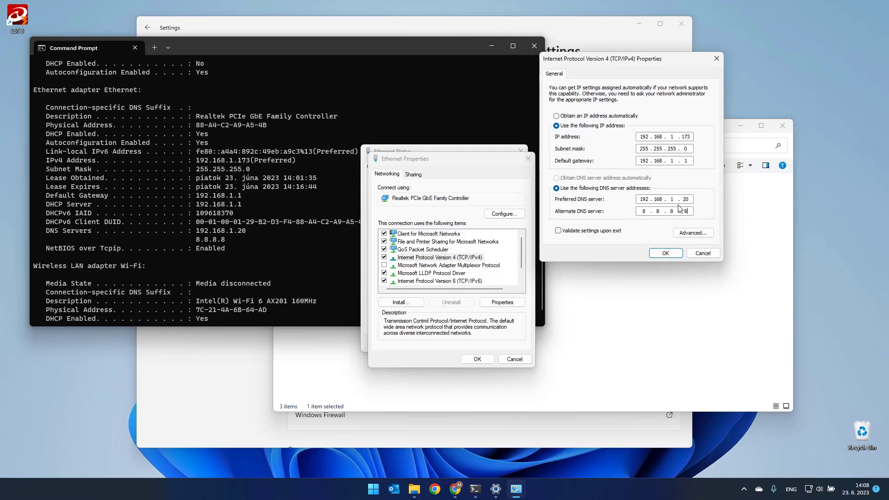
Apply the static IPv4 settings and test 10.0.0.64 and google.com in Chrome
left_click(666, 253)
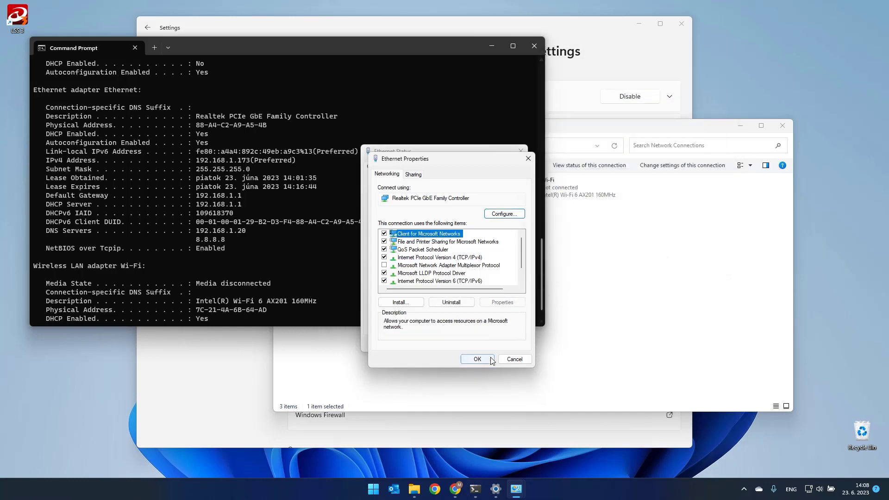
left_click(477, 359)
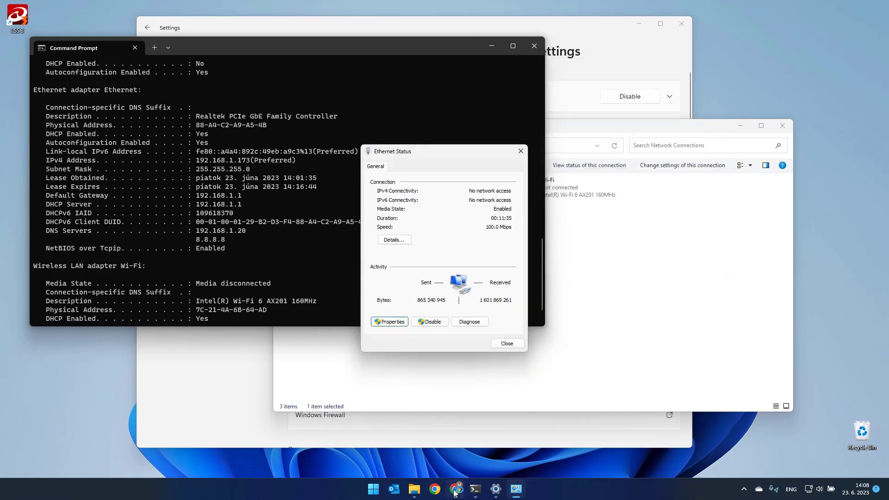
left_click(454, 489)
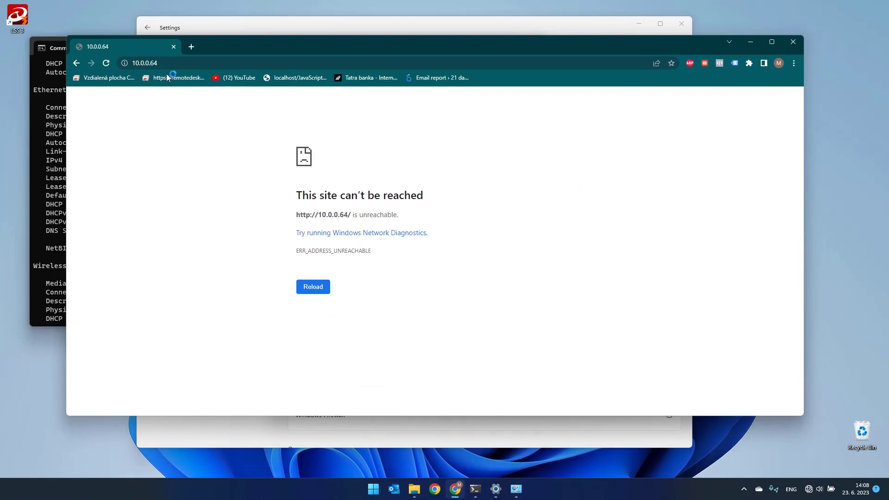
type("f")
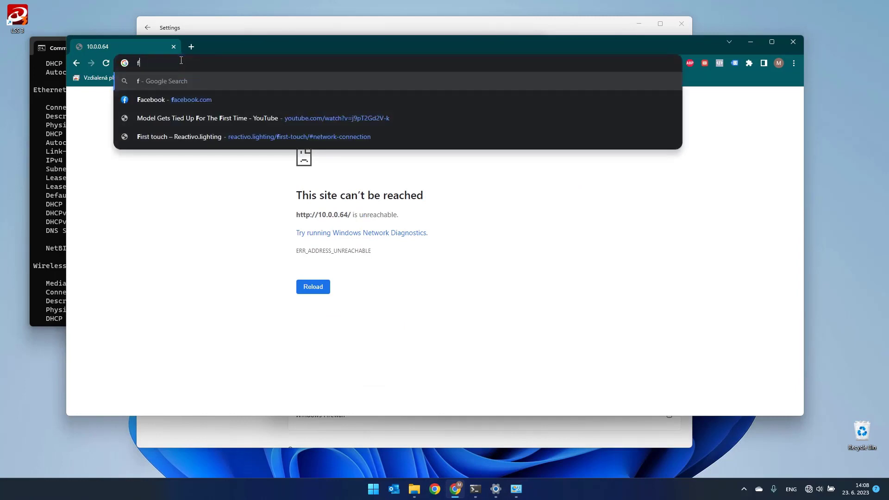
type("google.c")
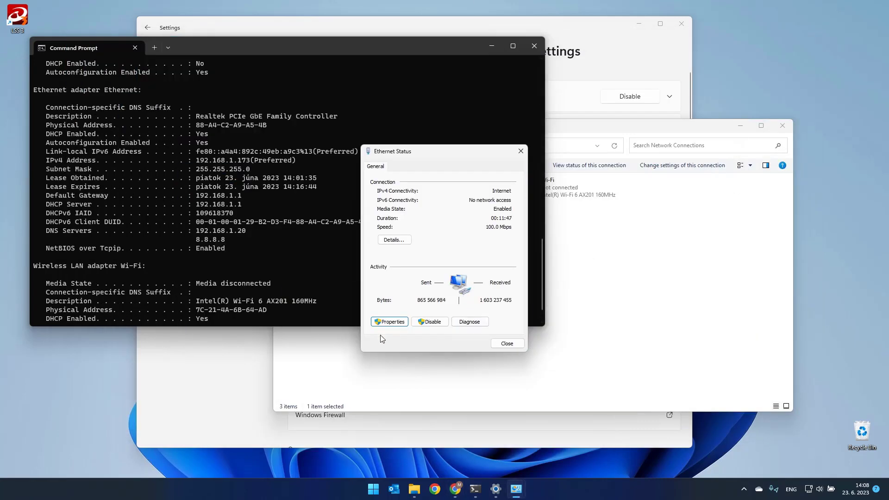
In IPv4 Advanced settings, add 10.0.0.2 with mask 255.255.255.0 as a second adapter address
left_click(389, 322)
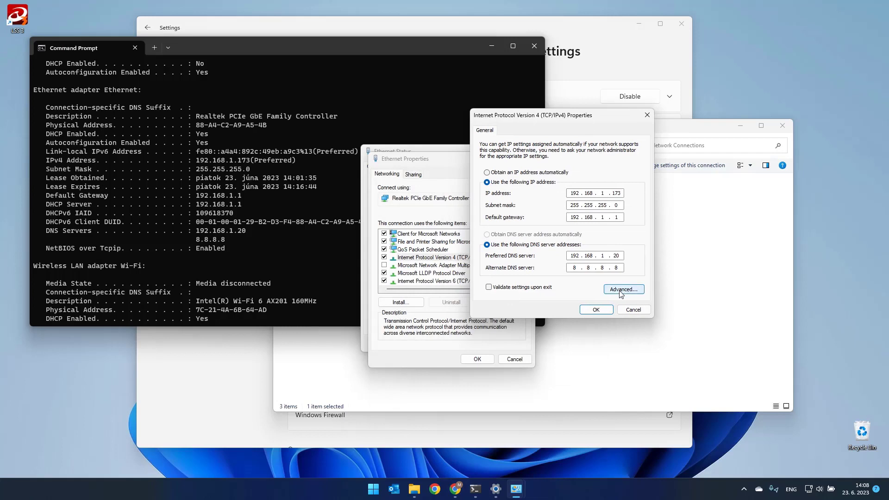
left_click(624, 289)
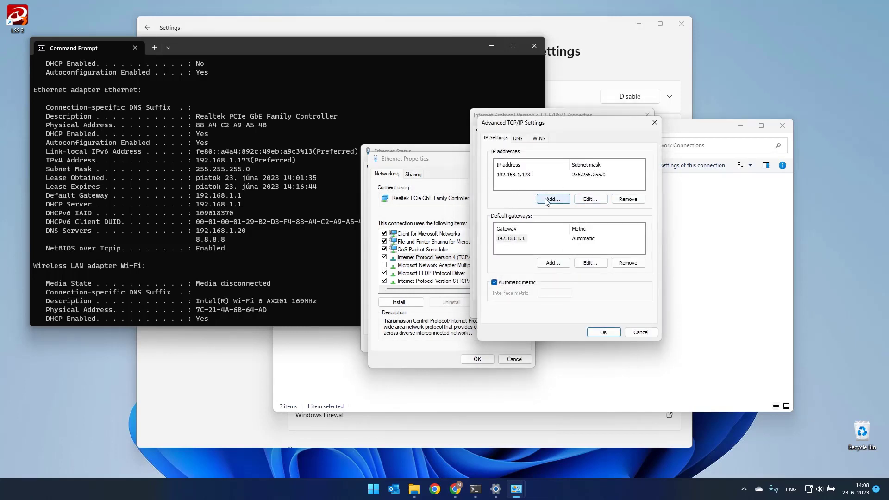
left_click(552, 198)
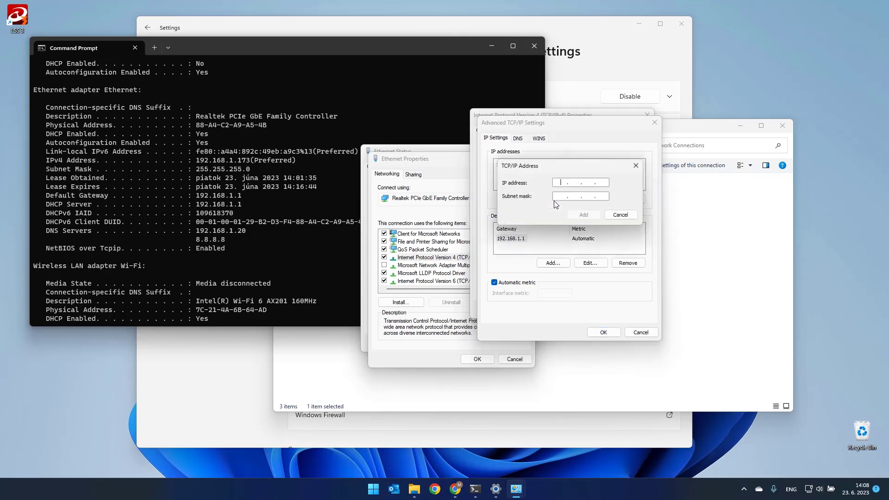
type("10")
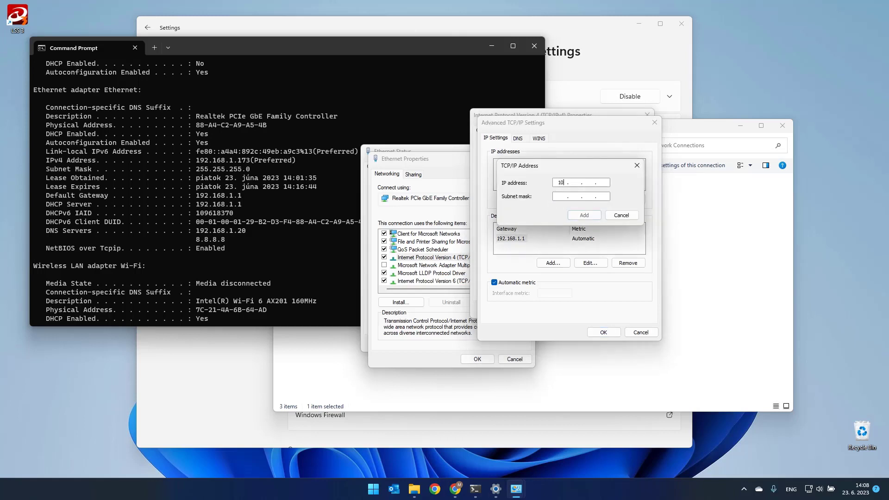
type("0")
left_click(580, 196)
type("255 . ")
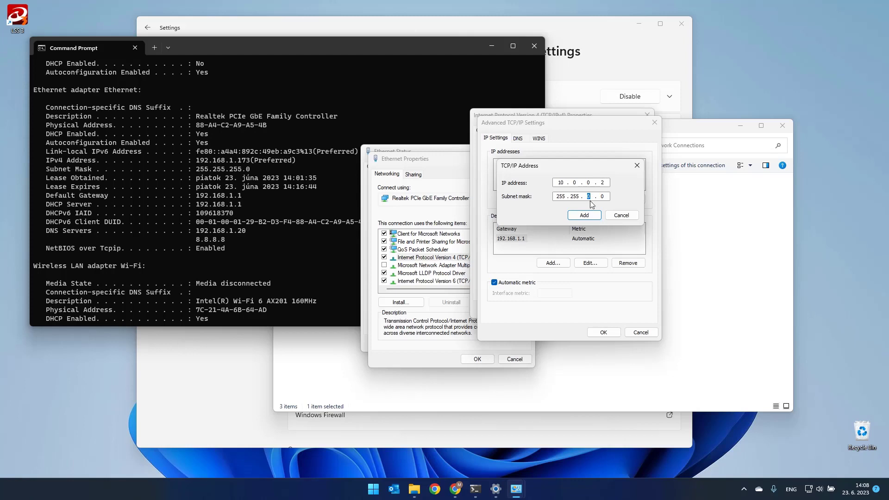
type("255 .")
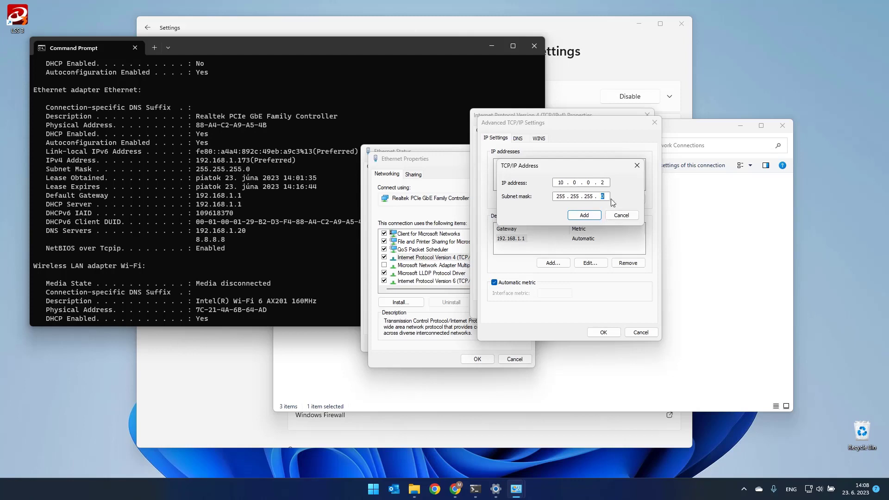
left_click(583, 215)
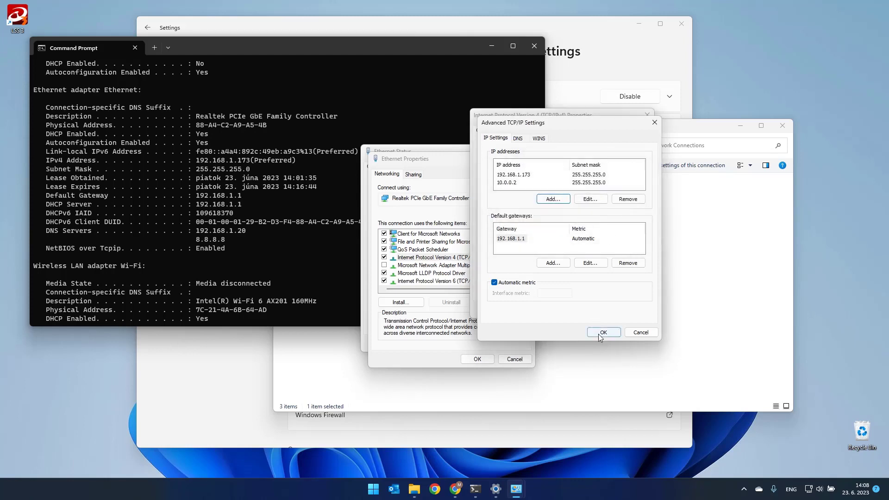
left_click(604, 332)
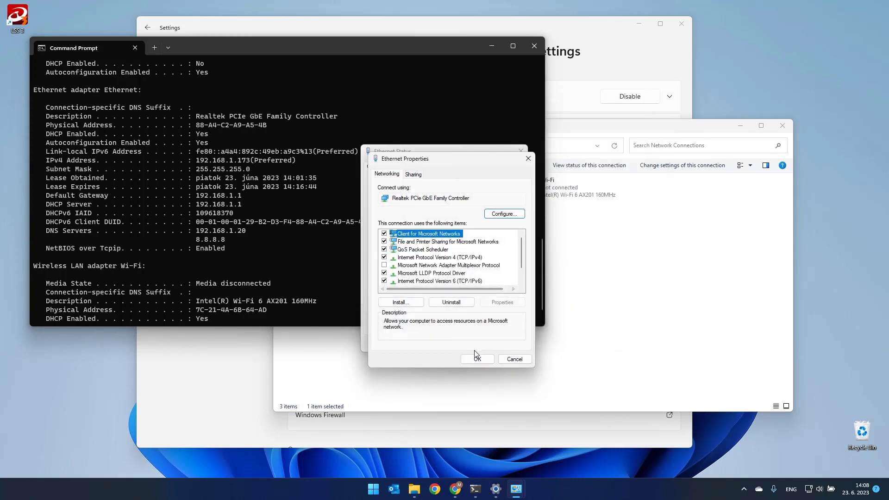
Close Ethernet Properties, search Google for led strip studio, then load 10.0.0.64 in a new tab
left_click(477, 359)
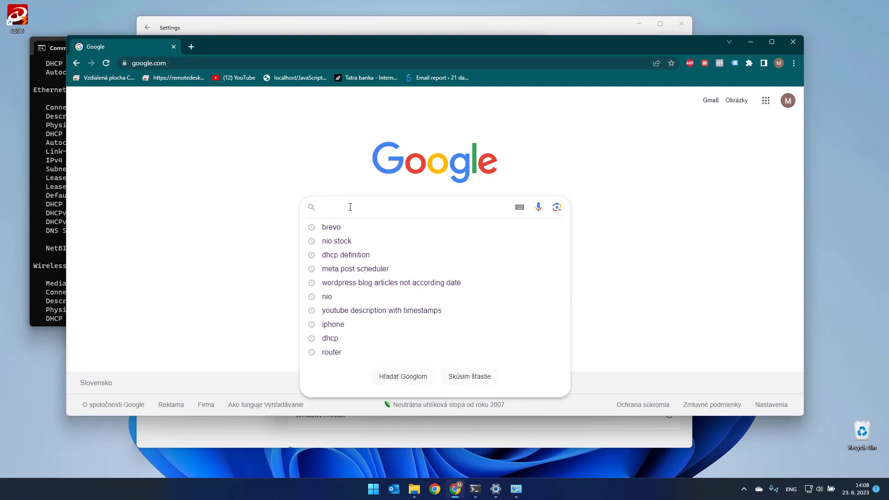
type("led strip stid")
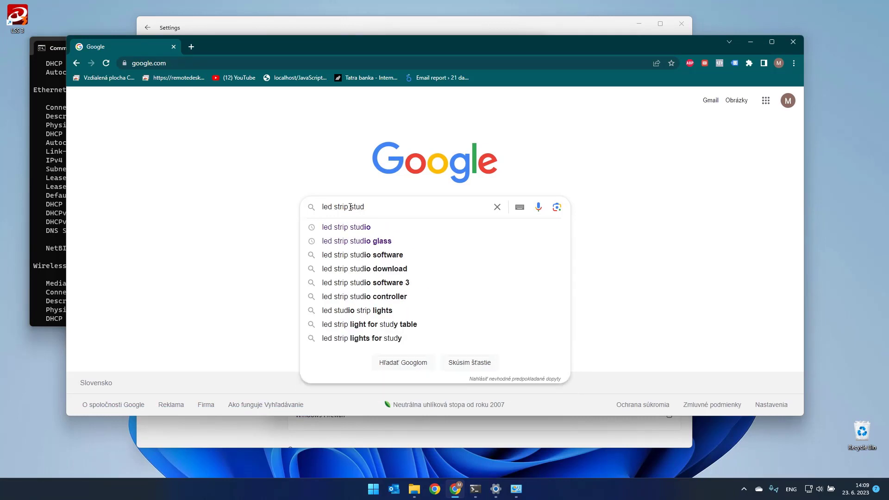
left_click(346, 227)
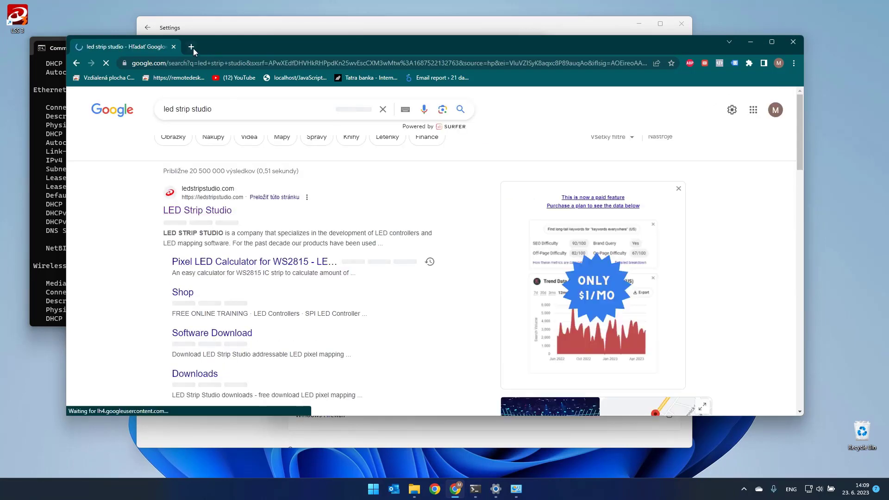
left_click(193, 46)
type("10.0.0.64")
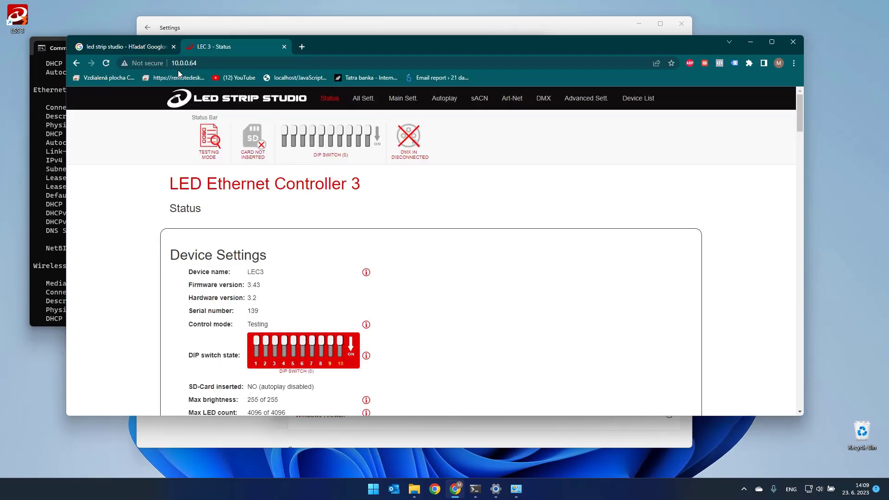
mouse_move(117, 226)
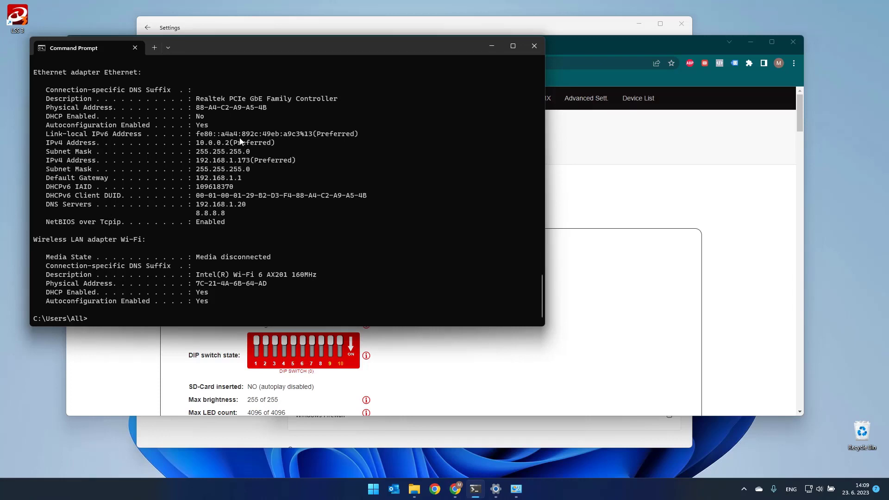
Highlight the new 10.0.0.2 IPv4 address in the ipconfig /all output
left_click_drag(194, 143, 283, 143)
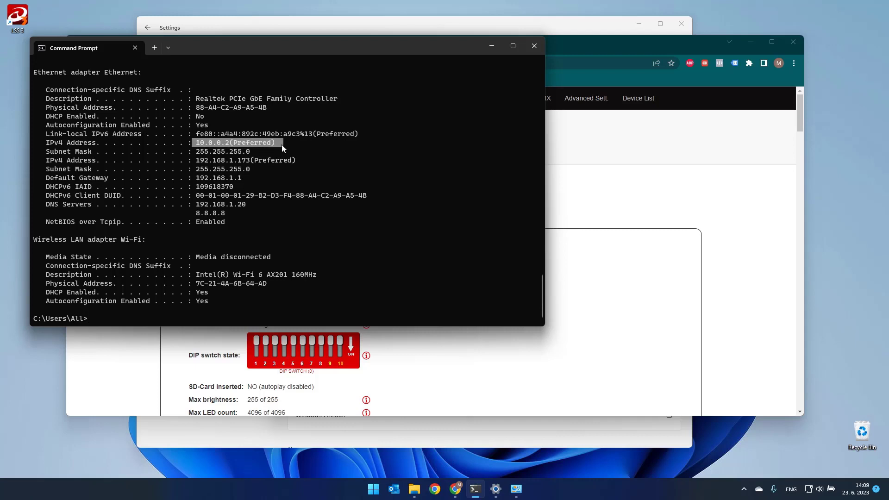
mouse_move(201, 160)
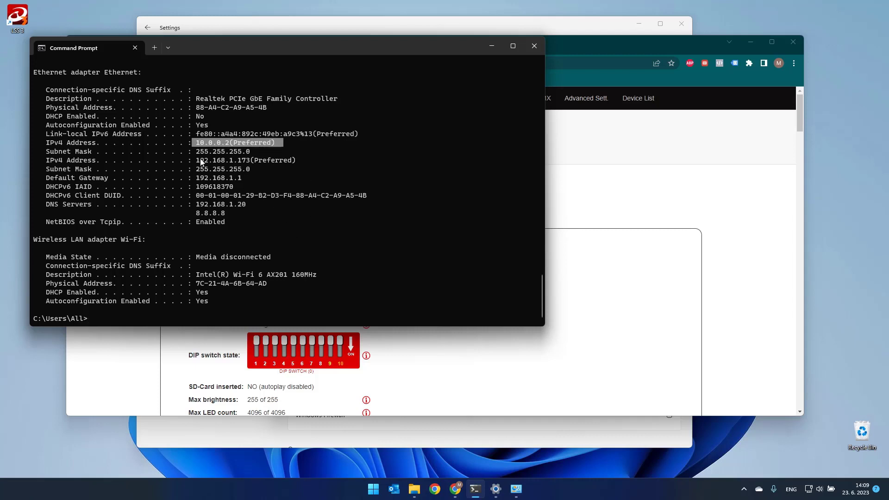